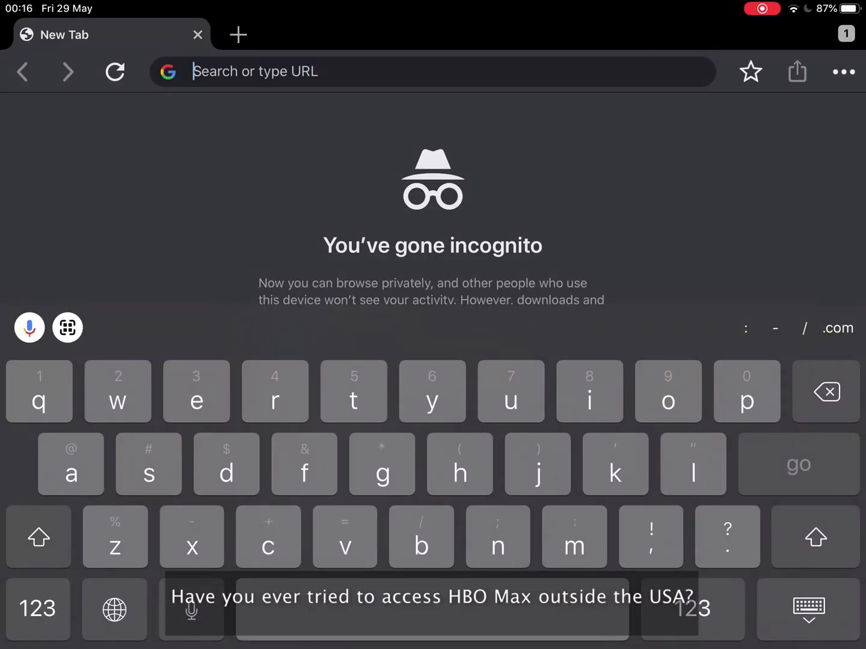
# Step: Search for 'hbomax' from Chrome's incognito address bar
pyautogui.write('hbomax')
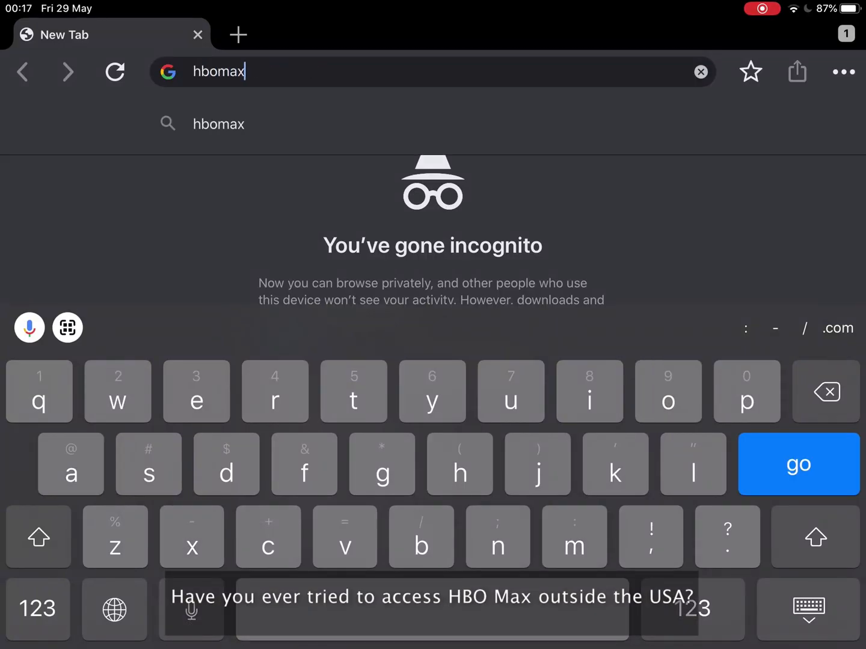
pyautogui.click(836, 327)
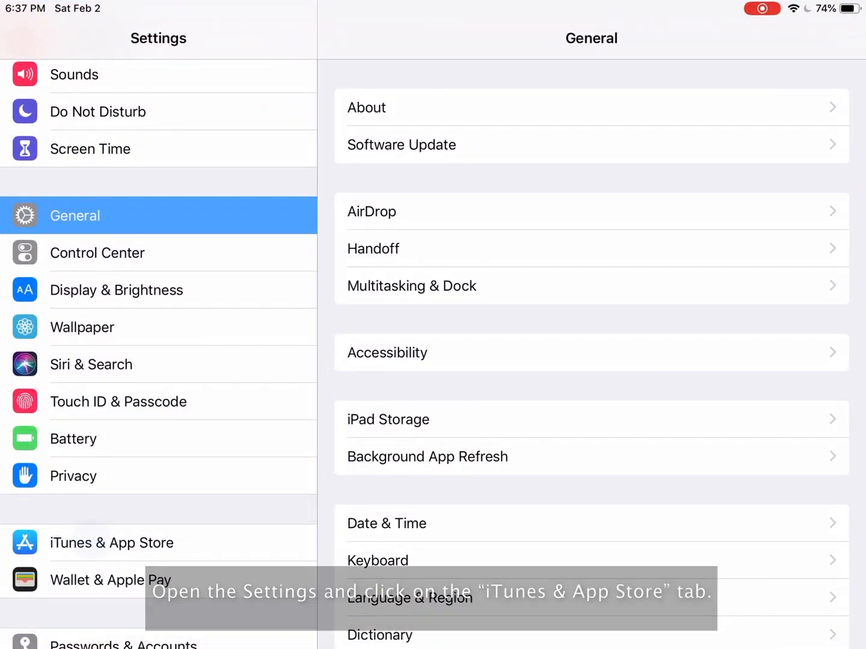
# Step: Reach the Apple ID account details via iTunes & App Store > View Apple ID
pyautogui.click(111, 543)
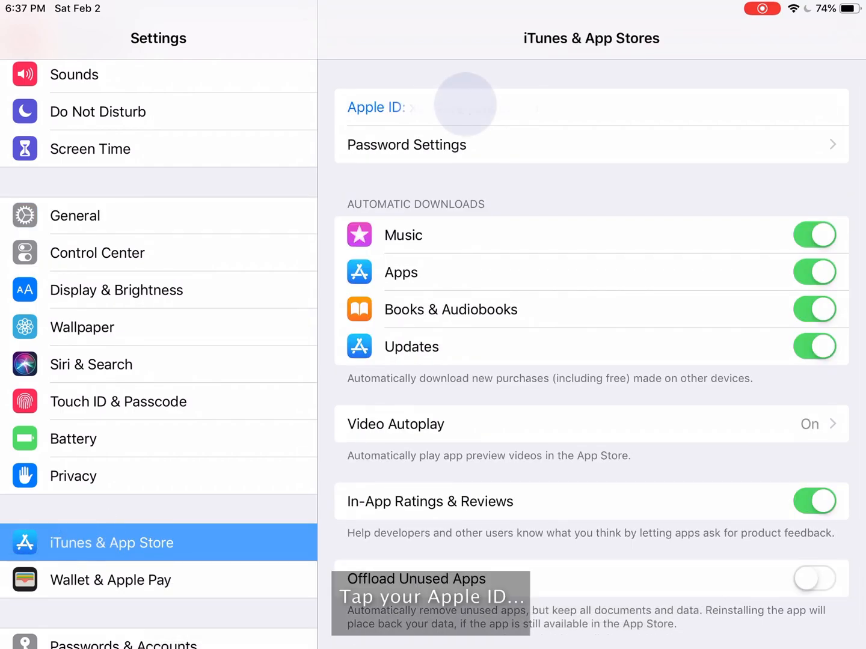
pyautogui.click(375, 107)
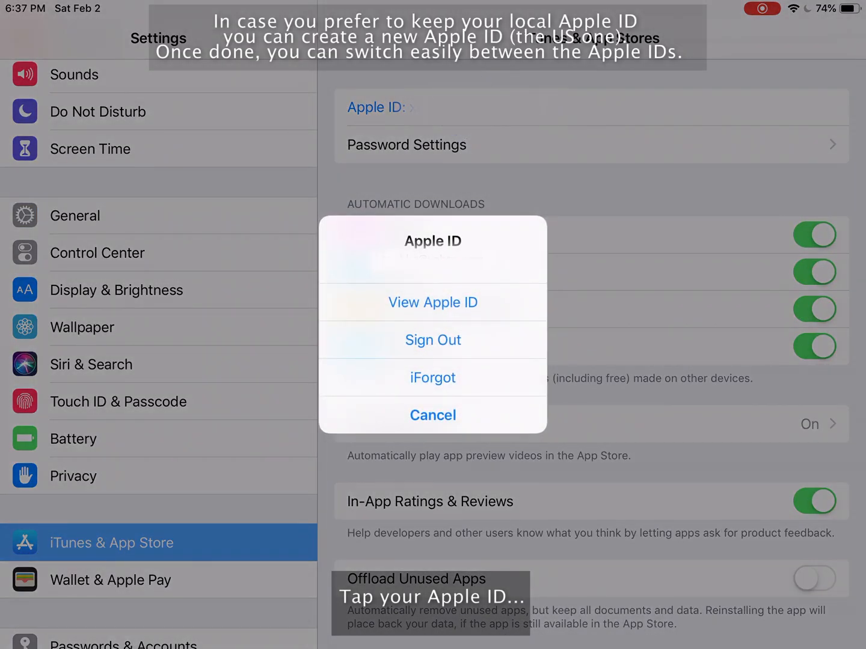
pyautogui.click(433, 302)
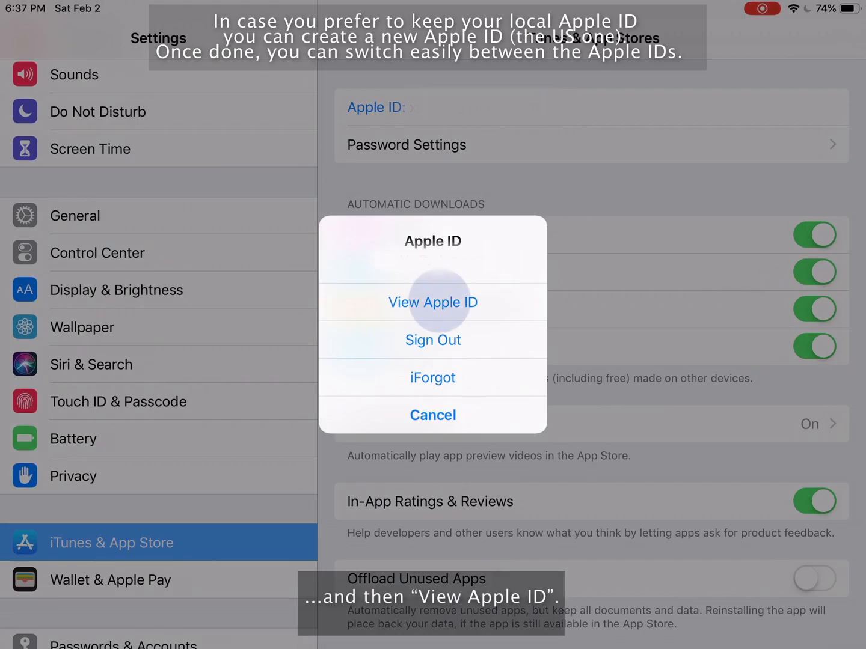
pyautogui.click(433, 301)
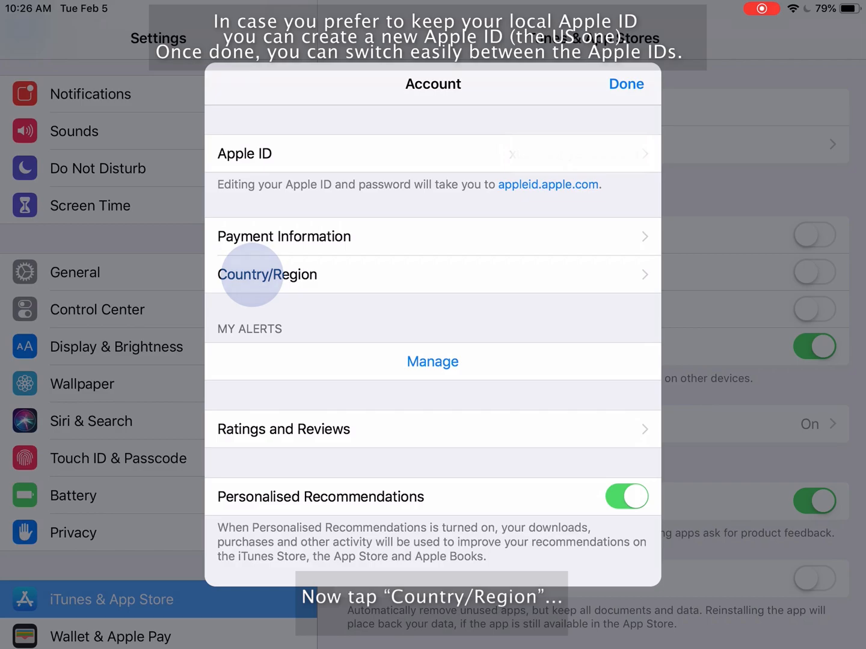
# Step: Change the account's Country/Region to United States
pyautogui.click(266, 274)
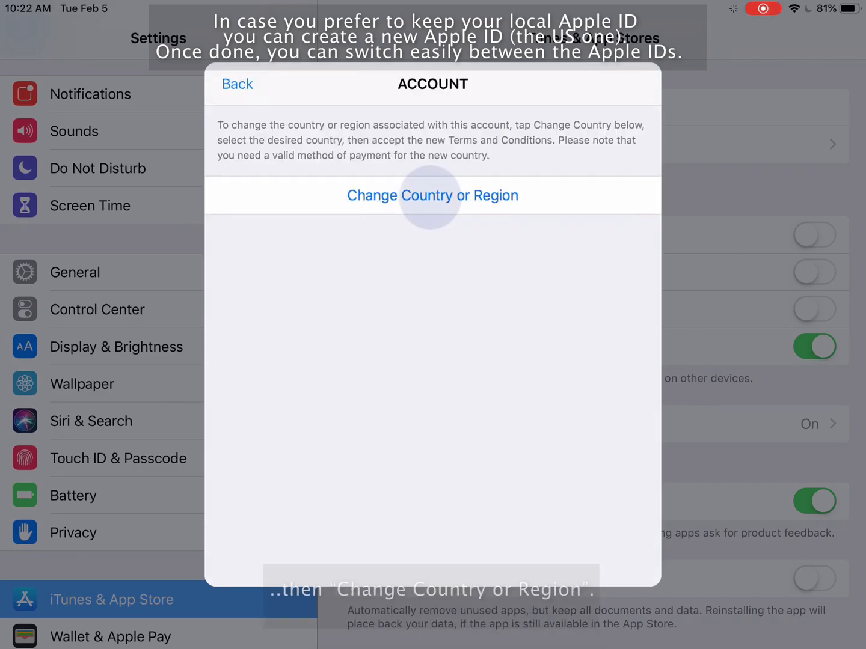
pyautogui.click(432, 195)
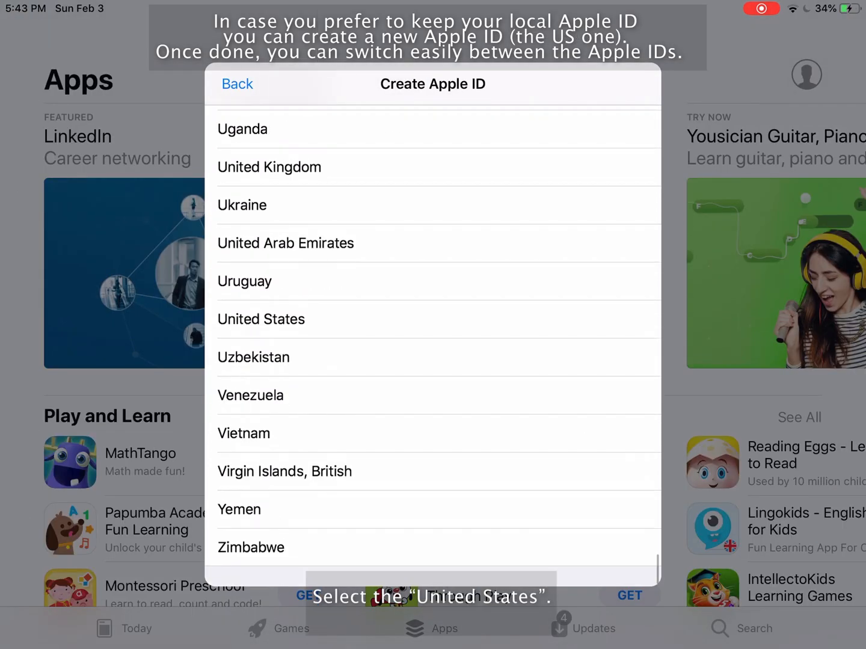
pyautogui.click(261, 320)
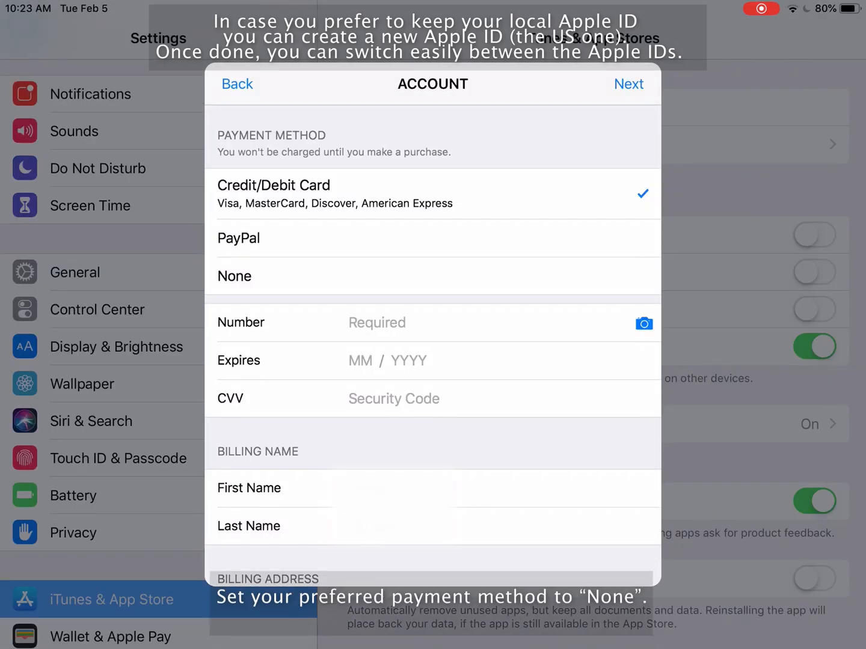
pyautogui.click(235, 276)
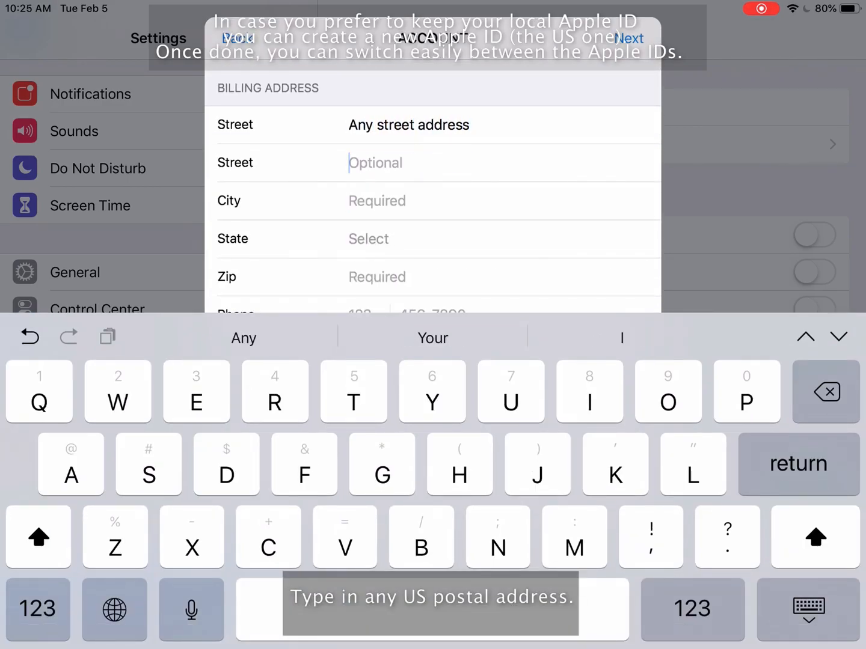
pyautogui.write('Beverly Hills')
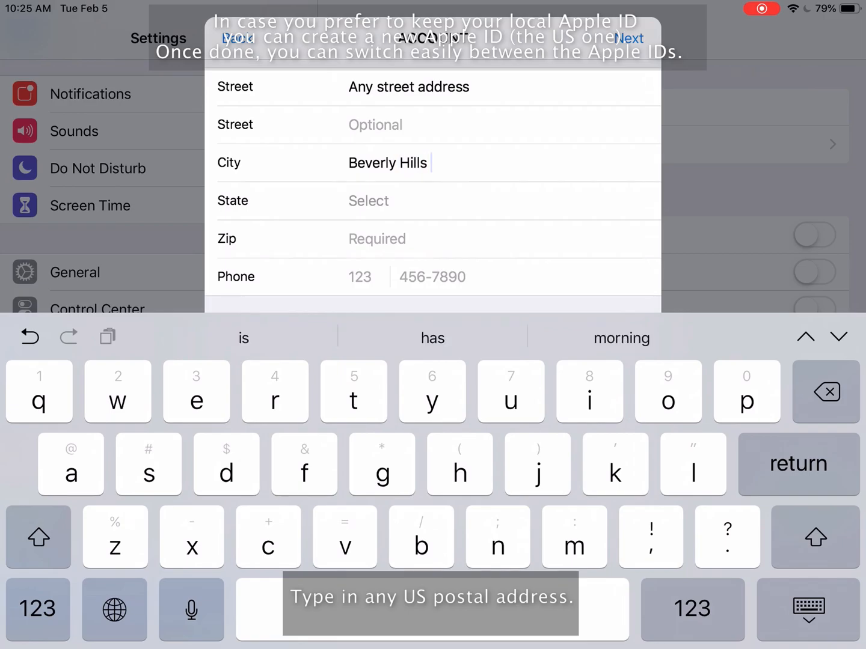
pyautogui.click(368, 201)
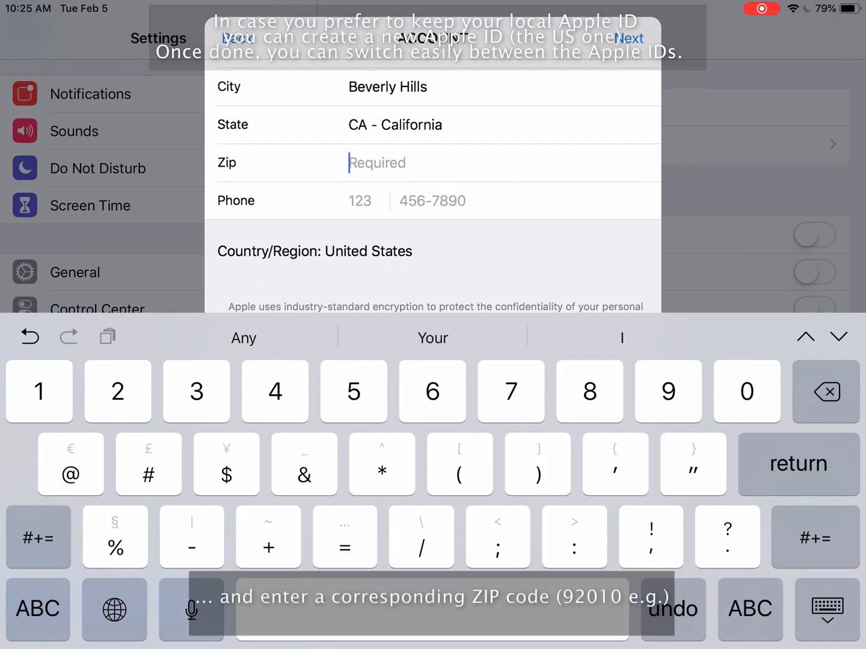
pyautogui.write('92010')
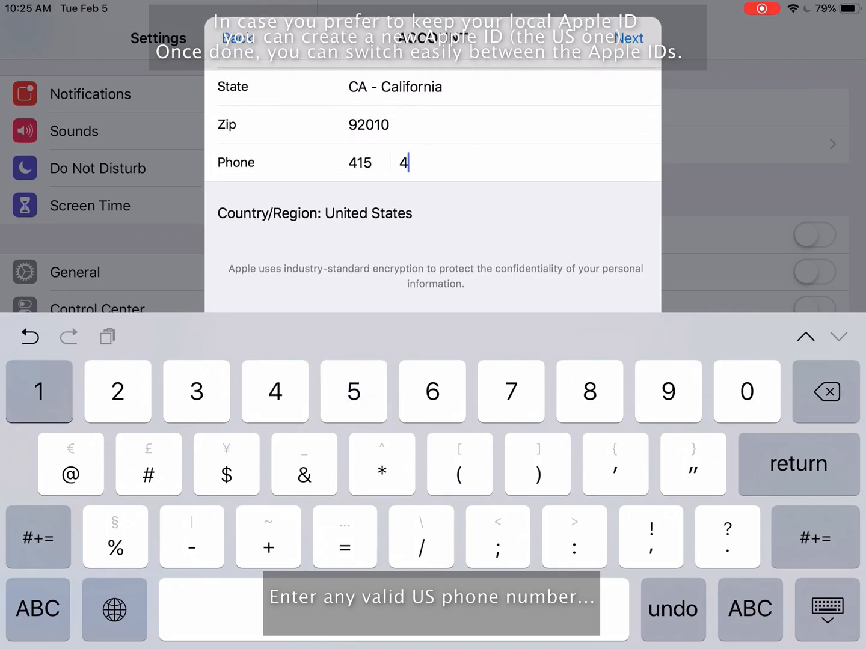
pyautogui.write('15-8089')
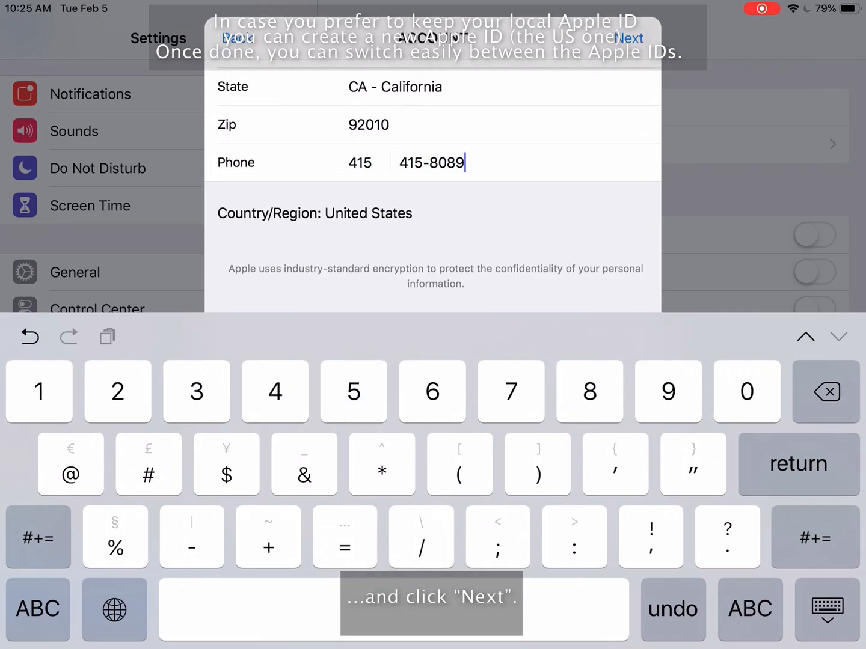
pyautogui.click(630, 38)
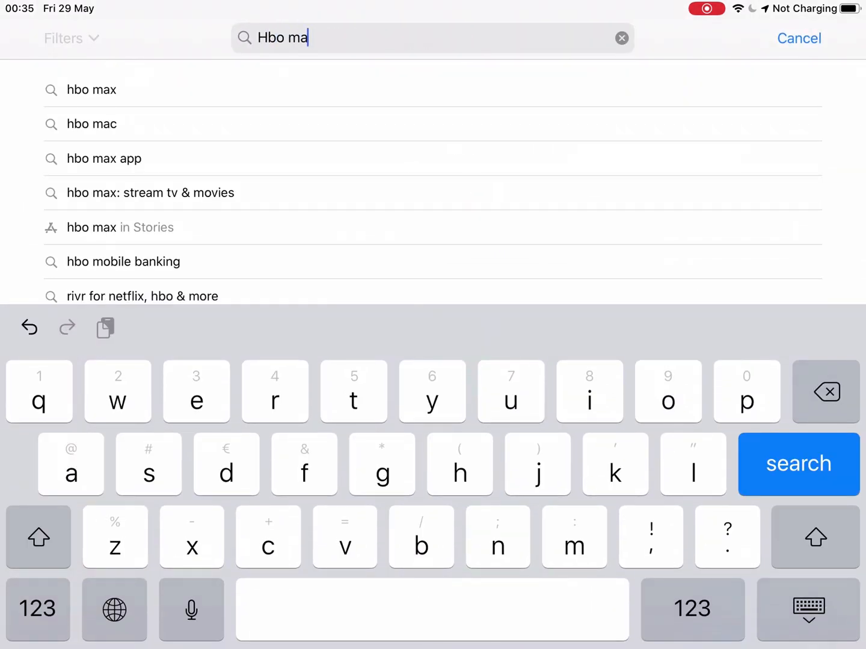
# Step: Get HBO Max: Stream TV & Movies from the App Store search and launch it
pyautogui.click(798, 464)
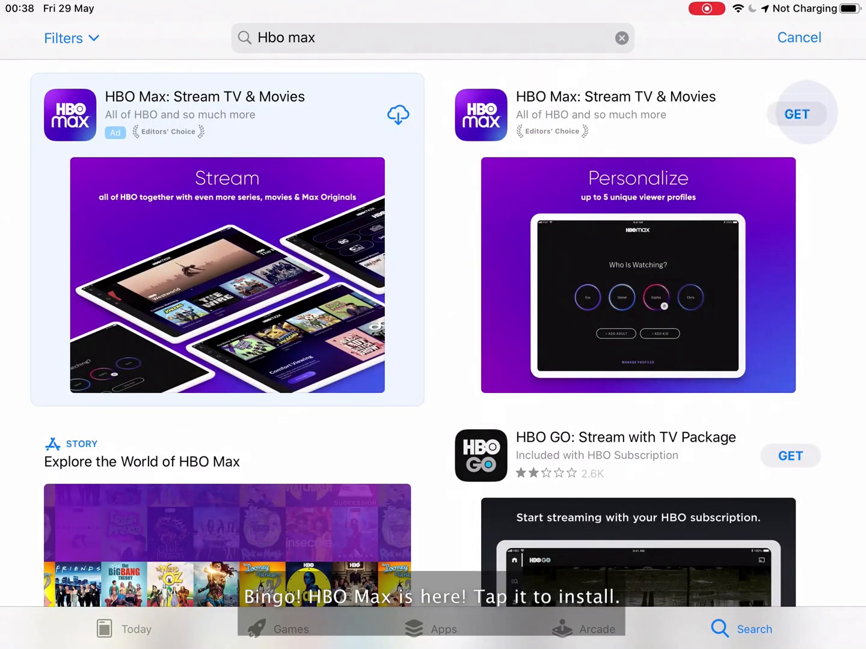
pyautogui.click(396, 114)
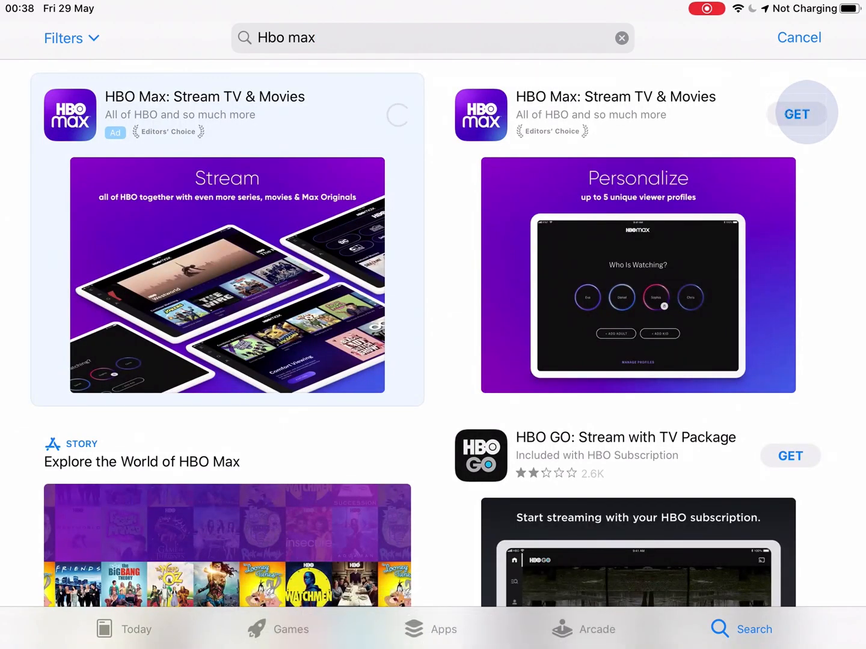
pyautogui.click(795, 114)
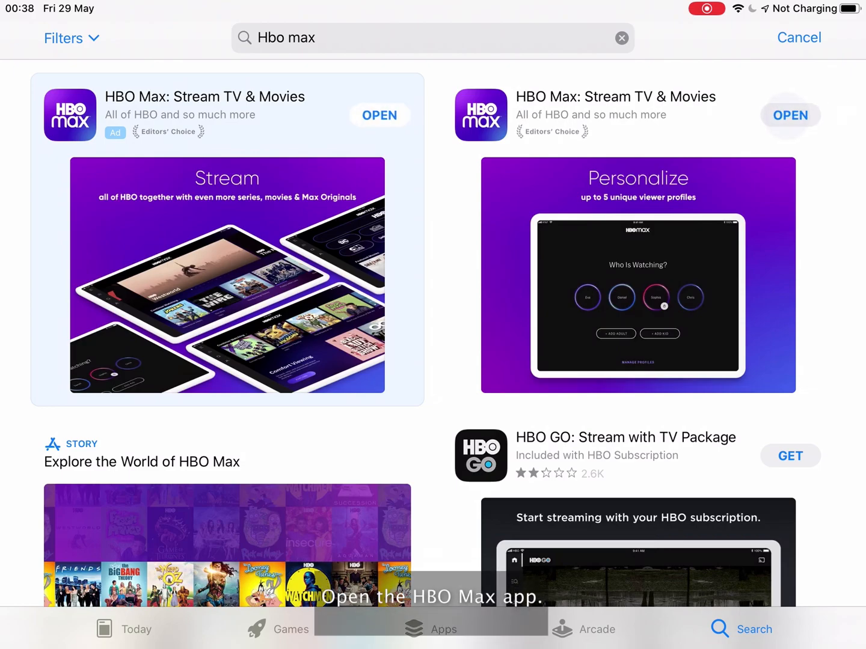
pyautogui.click(790, 115)
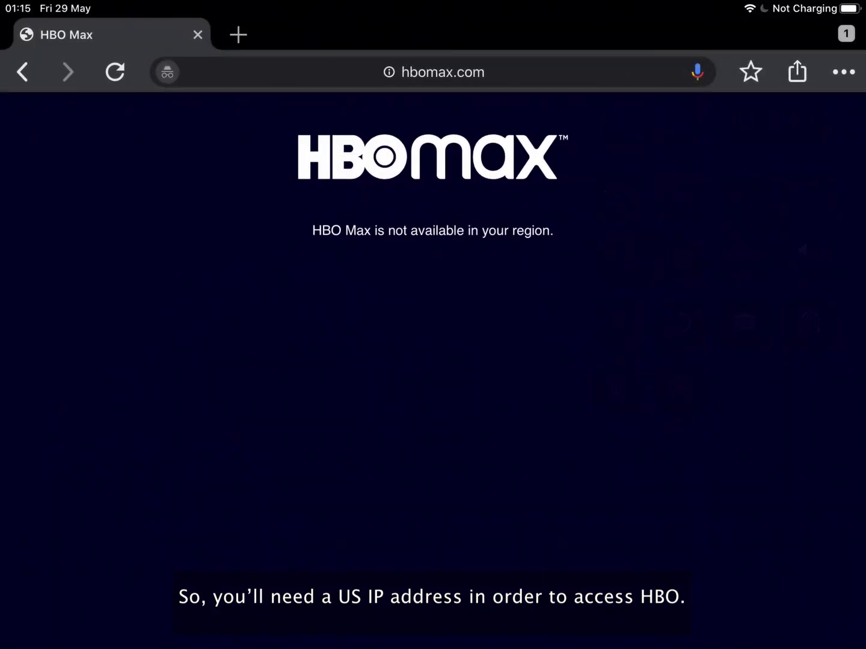
# Step: Enter get.usa-ip-address.com in Chrome's address bar and load it
pyautogui.click(433, 72)
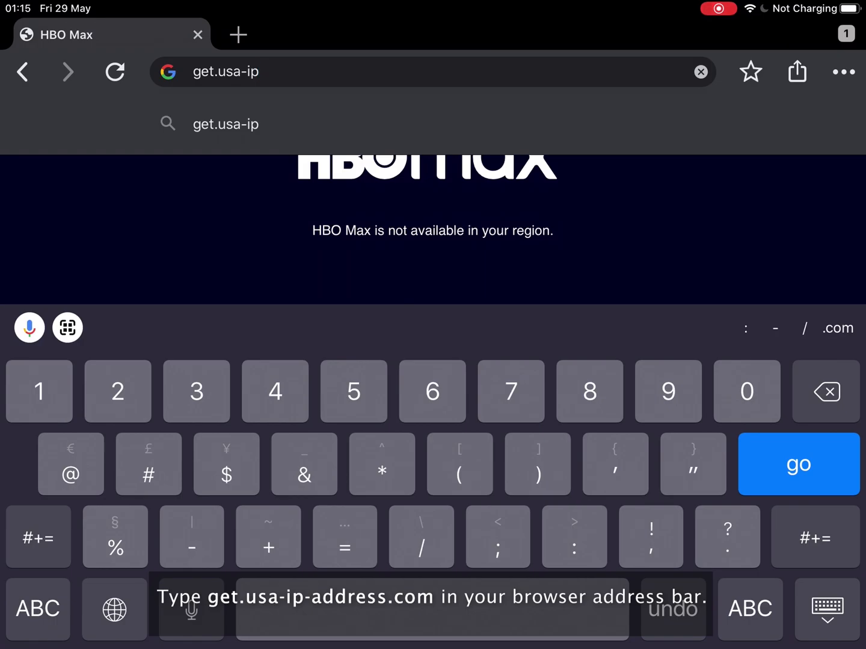
pyautogui.write('-addre')
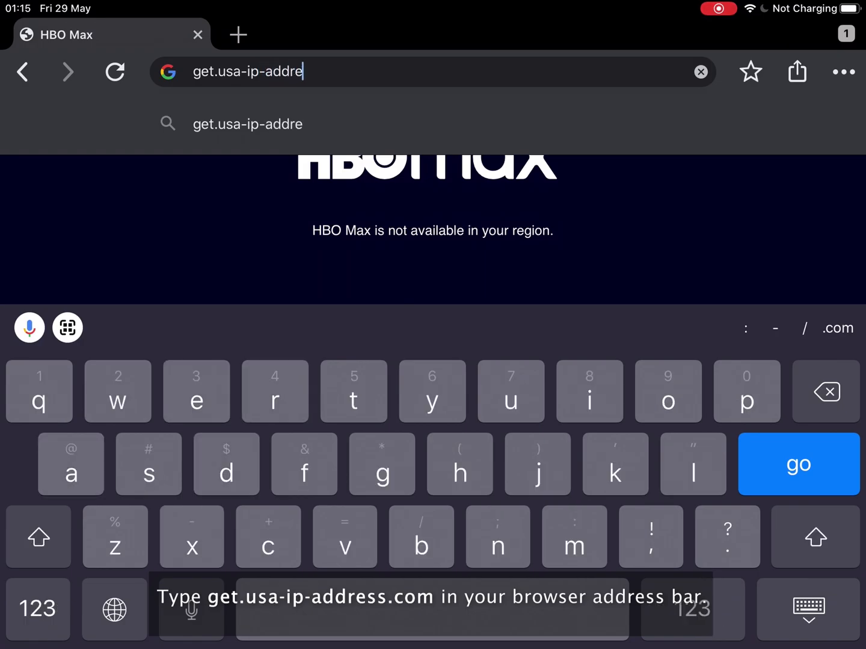
pyautogui.write('ss.com')
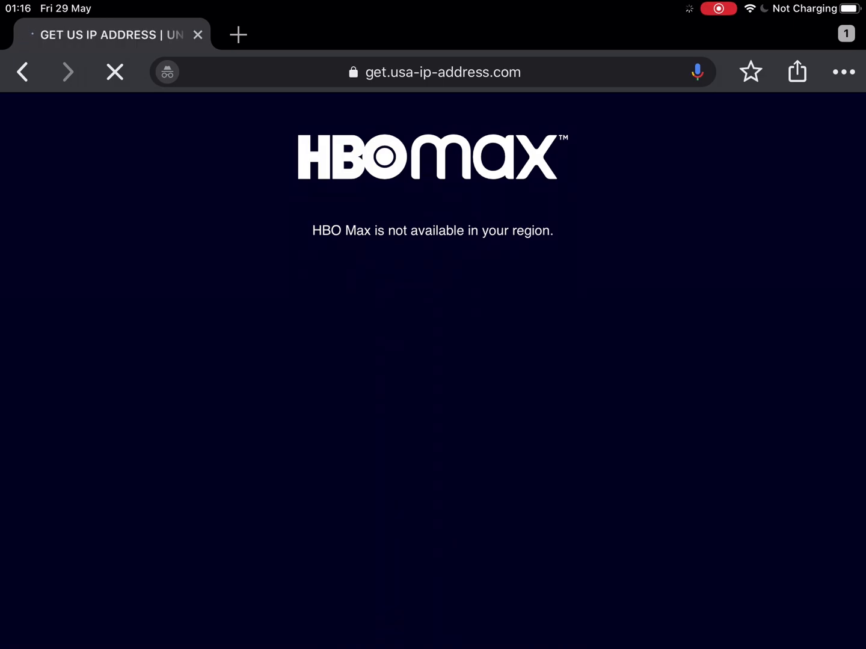
# Step: Go through SUBSCRIBE NOW to the Pricing plans and start a plan's free trial
pyautogui.click(115, 72)
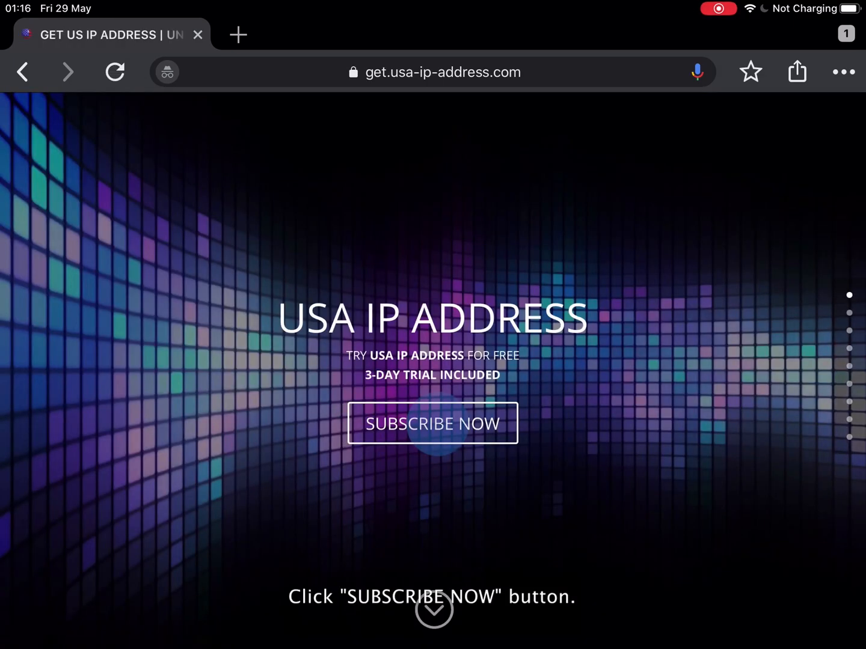
pyautogui.click(433, 423)
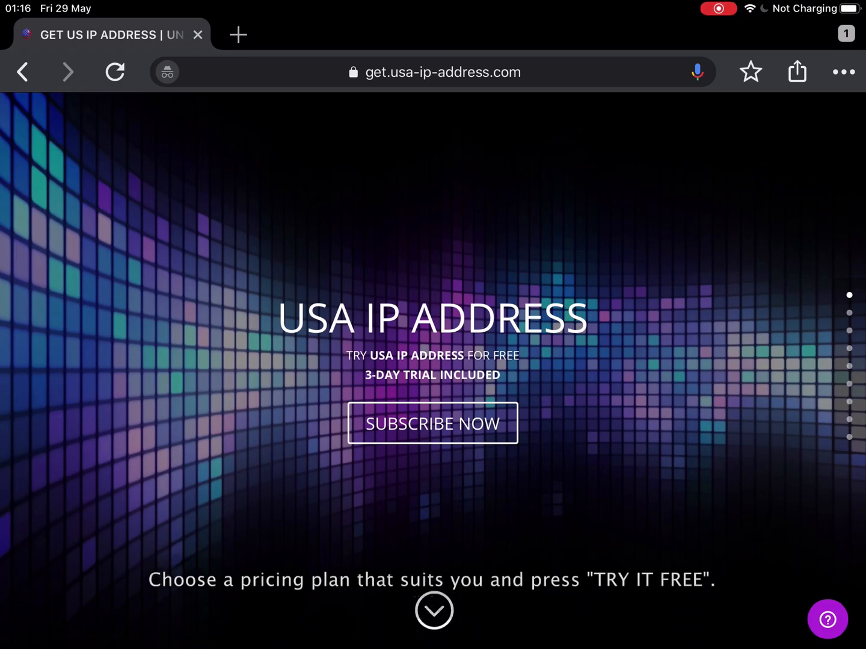
pyautogui.scroll(-3)
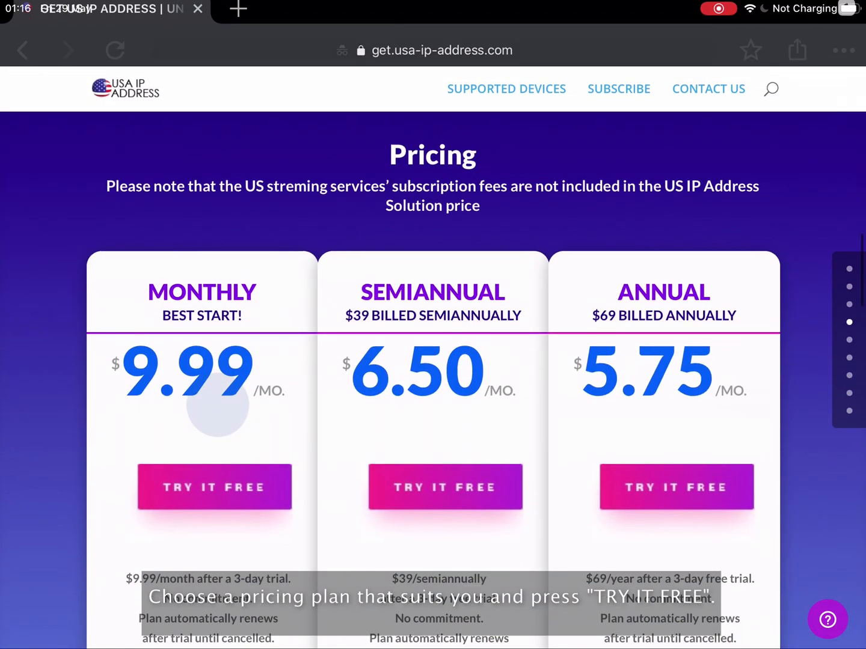
pyautogui.scroll(-3)
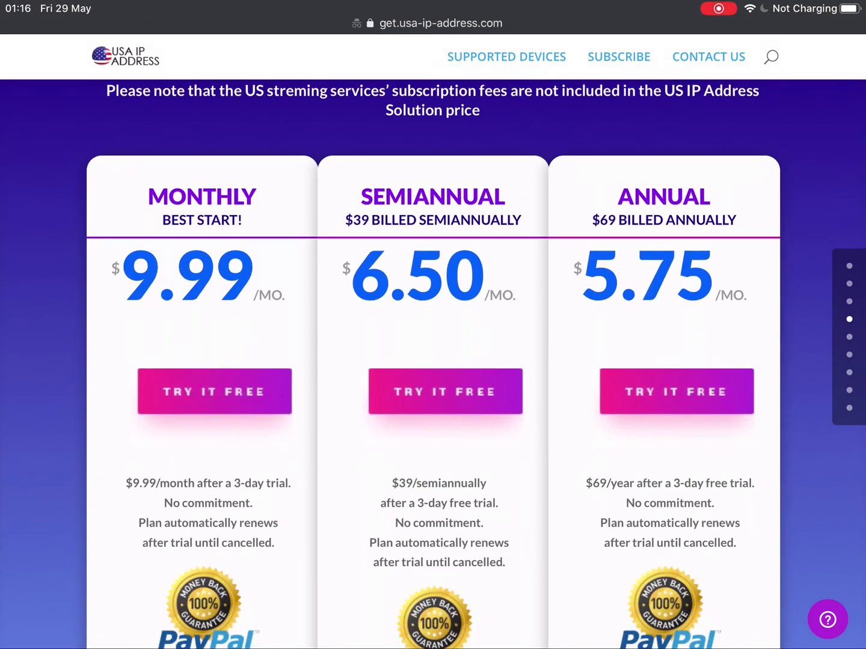
pyautogui.click(445, 392)
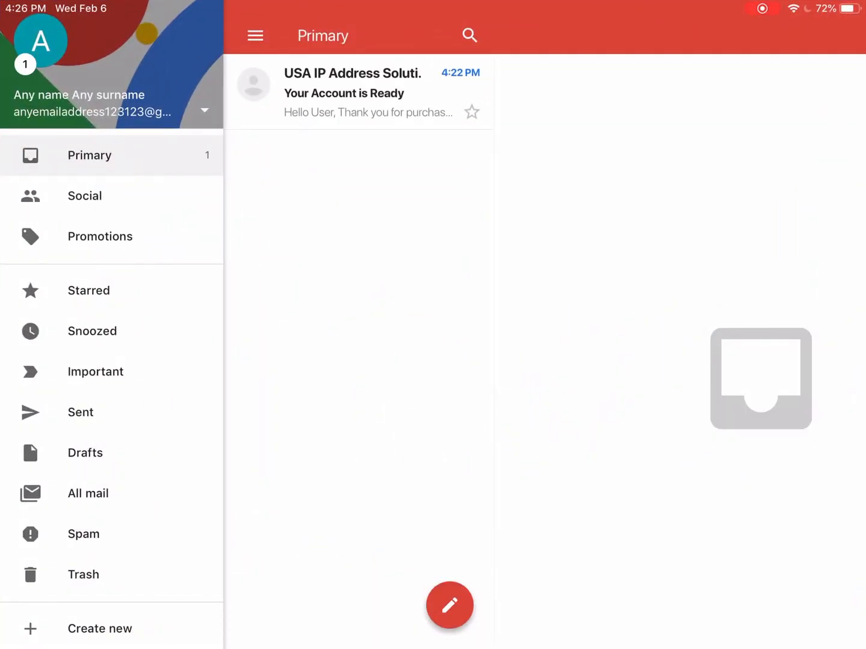
# Step: Read the 'Your Account is Ready' email and follow its step-by-step setup guide link
pyautogui.click(253, 84)
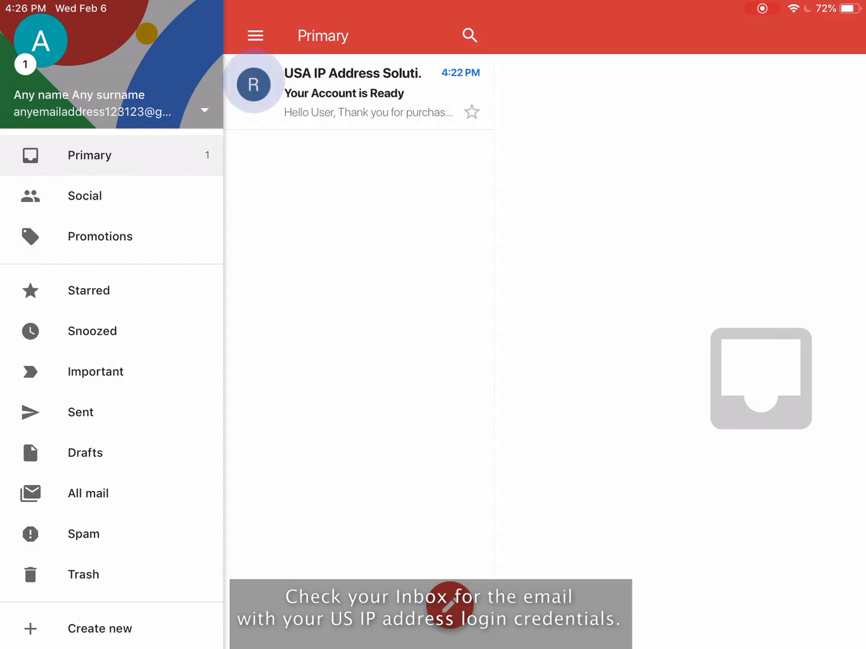
pyautogui.click(358, 90)
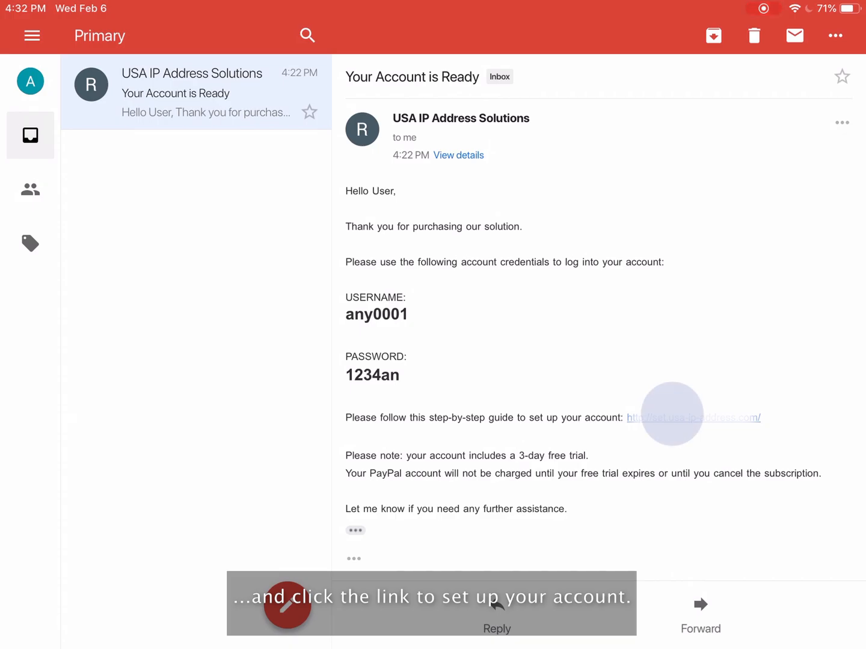
pyautogui.click(692, 417)
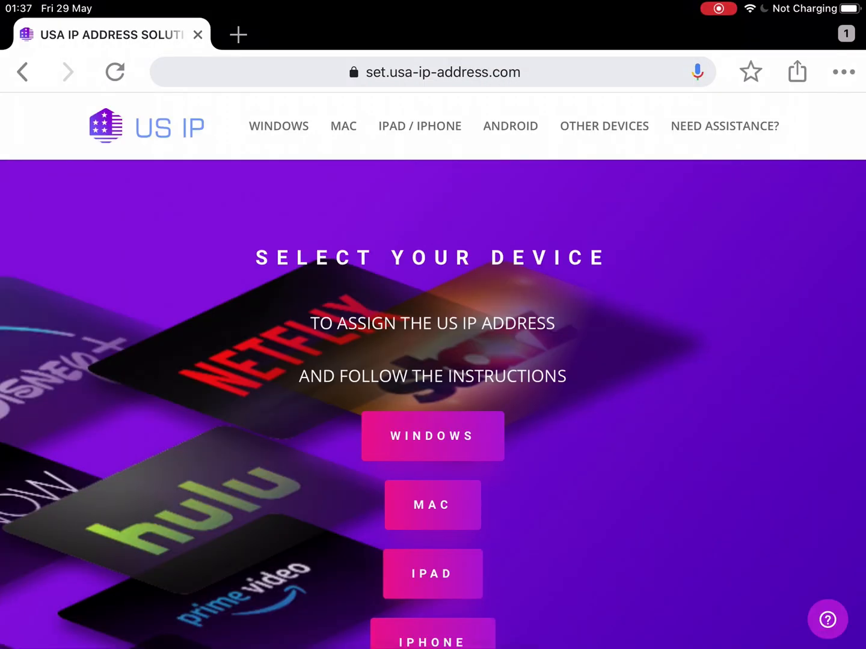
# Step: Choose the iPhone/iPad device option and go to the VPN app download
pyautogui.scroll(-3)
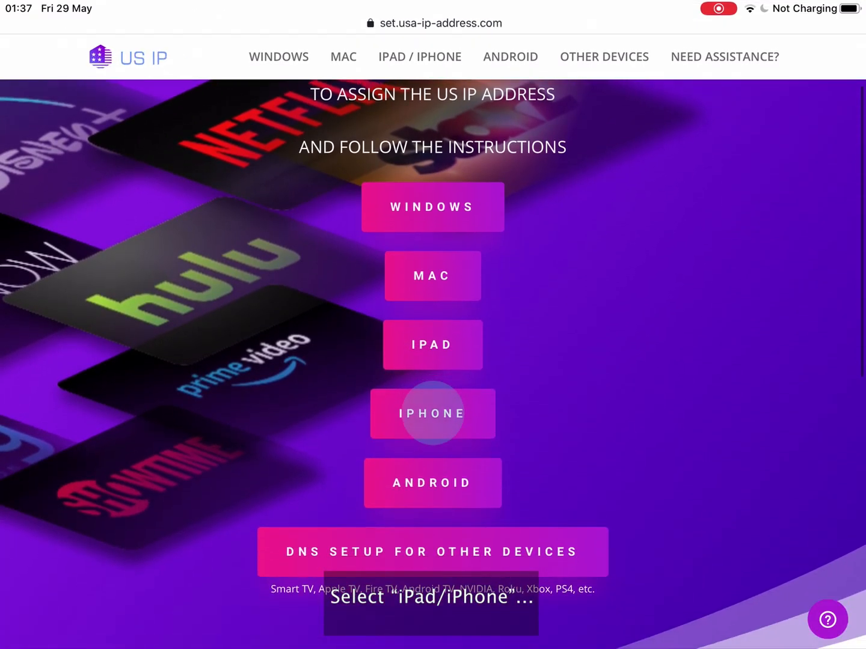
pyautogui.click(432, 414)
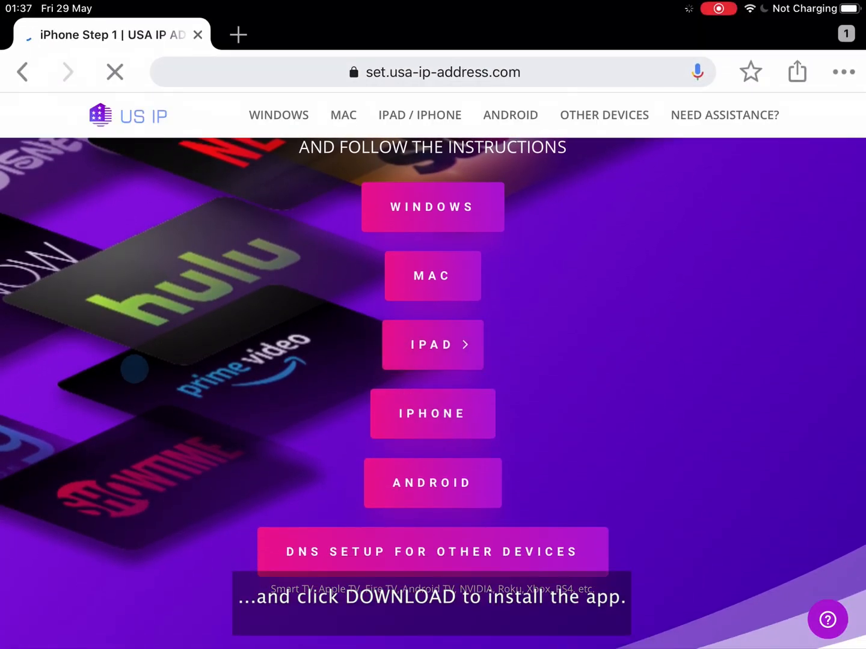
pyautogui.click(431, 414)
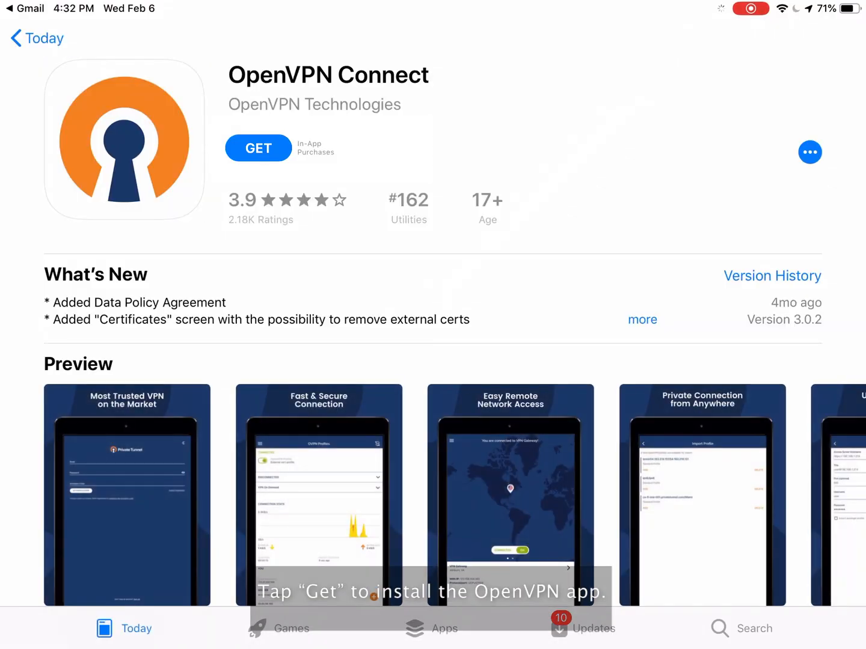
# Step: Get OpenVPN Connect from its App Store page and launch it
pyautogui.click(257, 148)
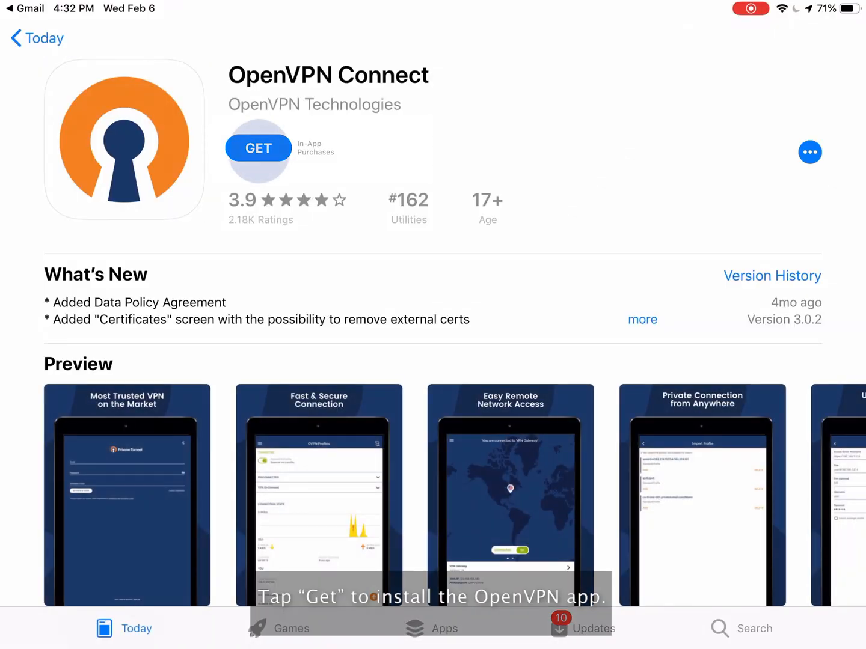
pyautogui.click(257, 148)
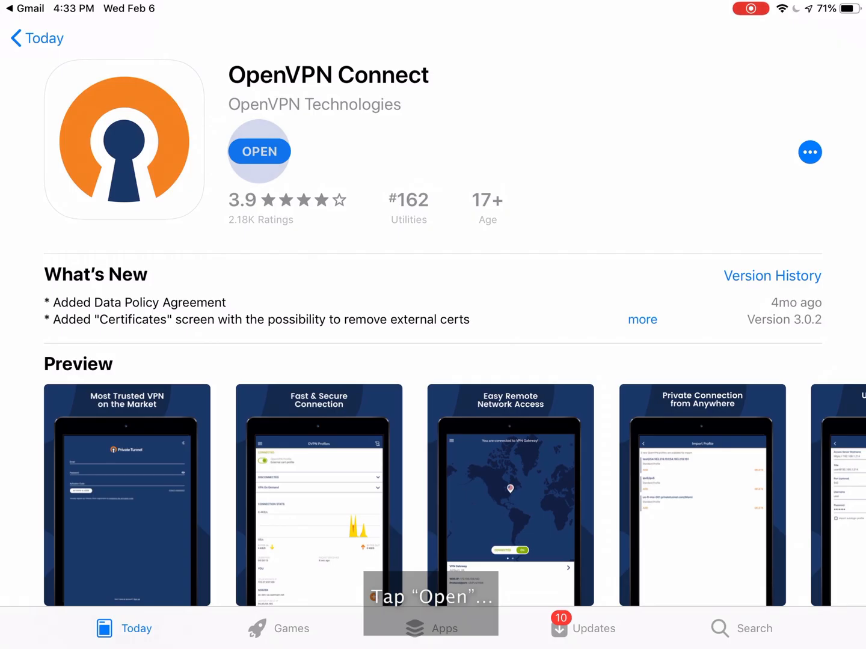
pyautogui.click(258, 151)
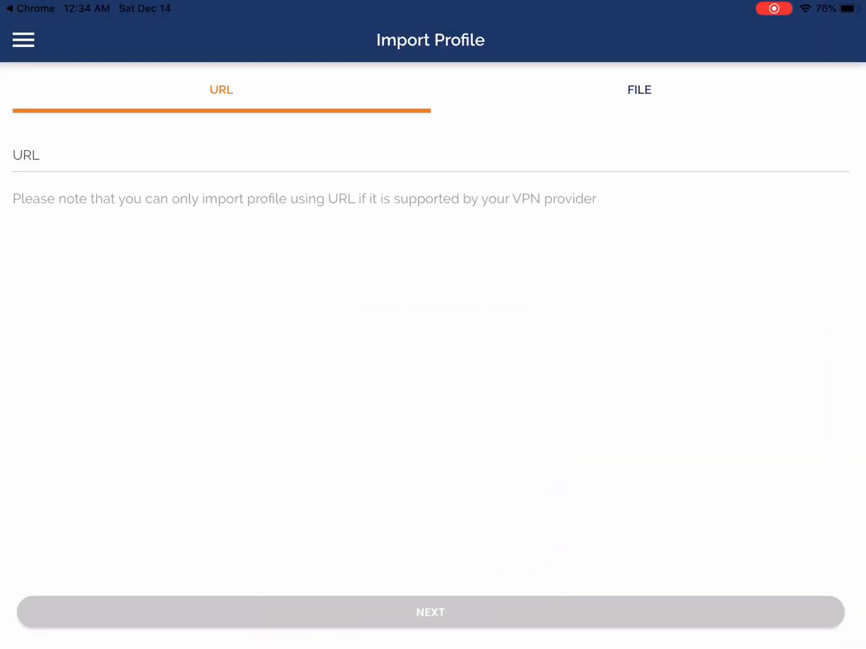
pyautogui.write('https://us.vpnxl.com')
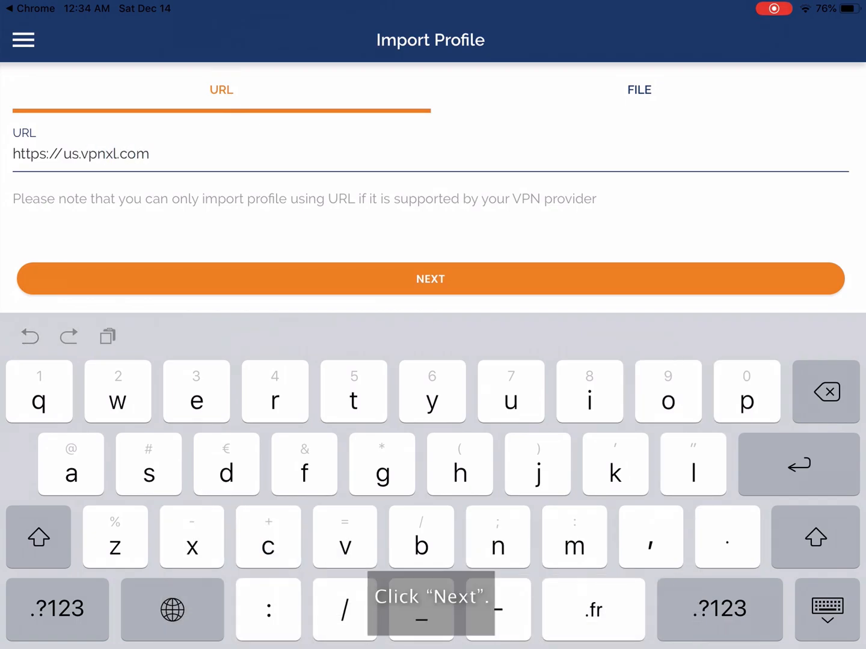
pyautogui.click(430, 279)
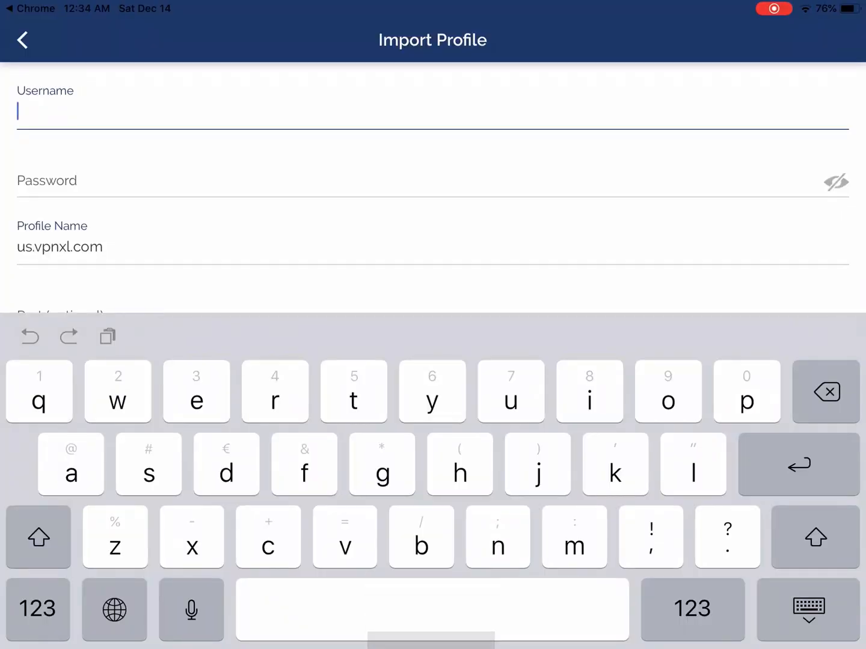
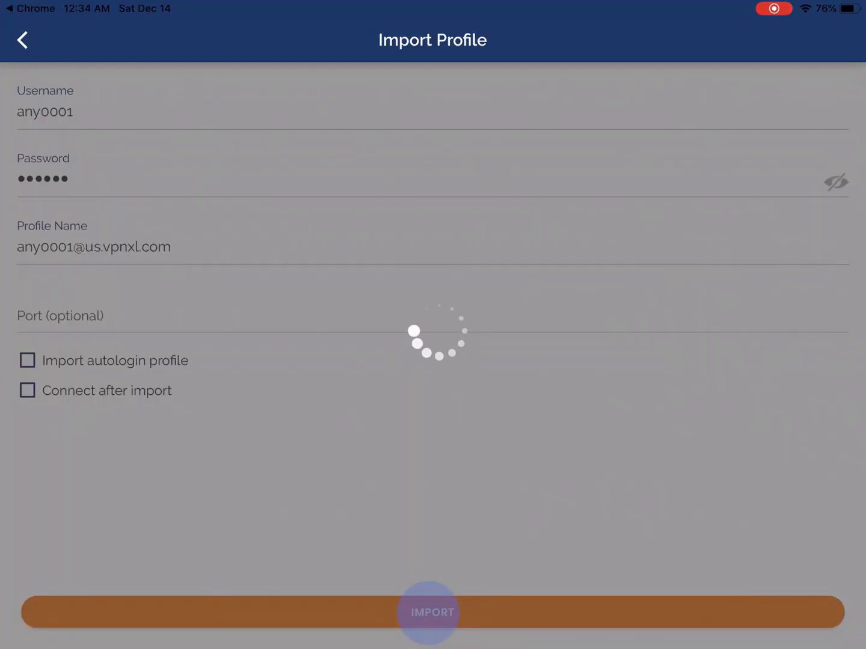
# Step: Import the profile with the emailed username and password and allow adding VPN configurations
pyautogui.click(432, 611)
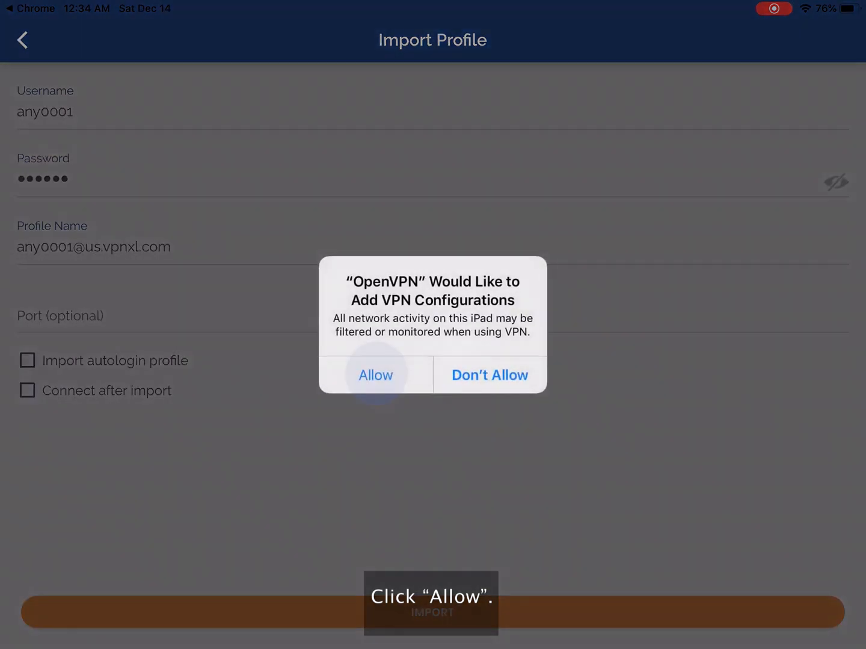
pyautogui.click(375, 375)
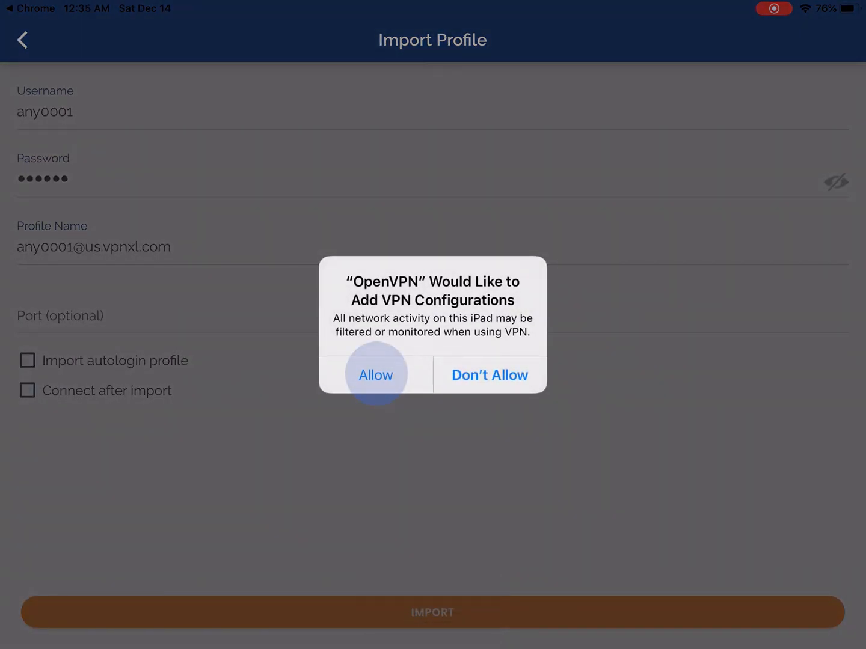
pyautogui.click(375, 375)
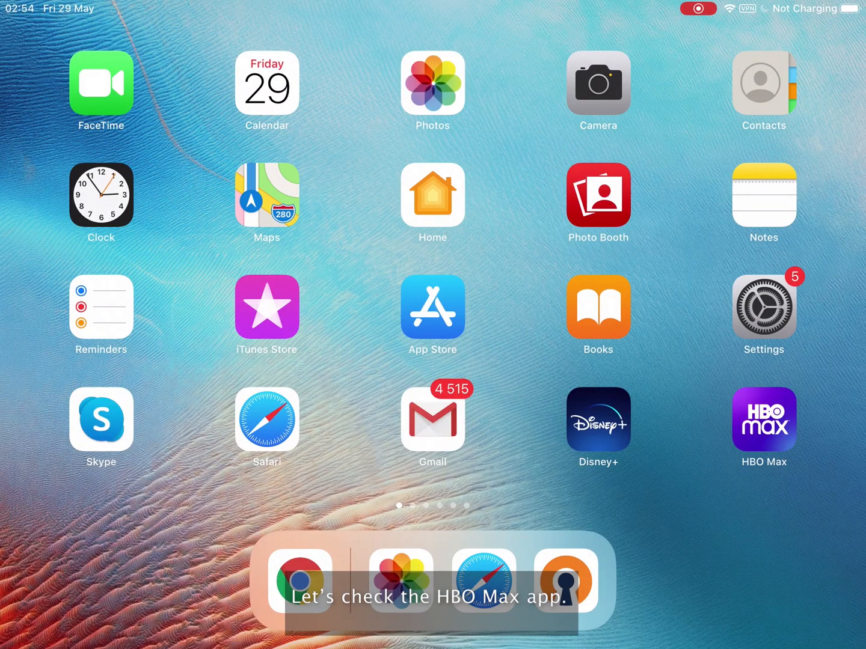
# Step: Check in OpenVPN Connect that the us.vpnxl.com profile shows CONNECTED
pyautogui.click(764, 419)
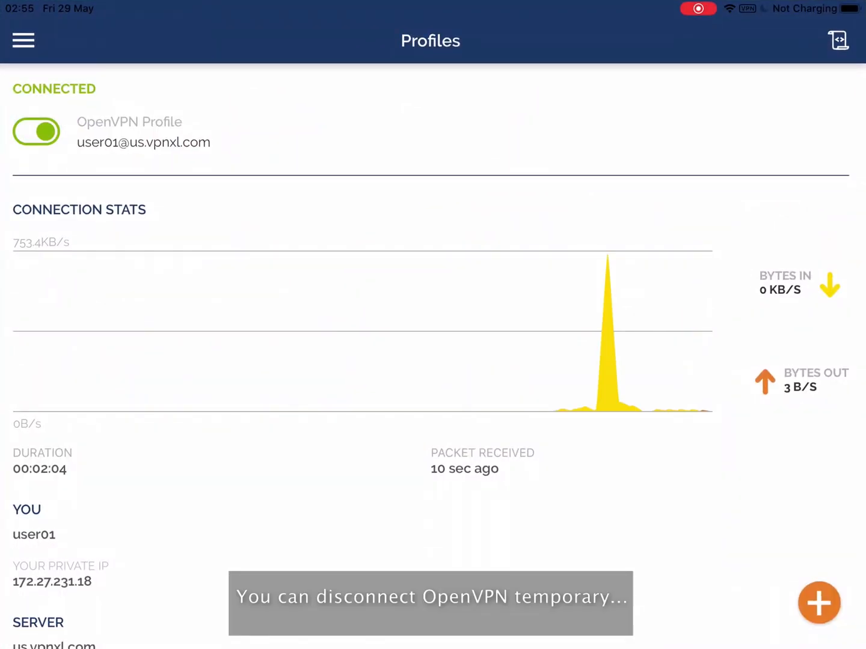
pyautogui.click(36, 132)
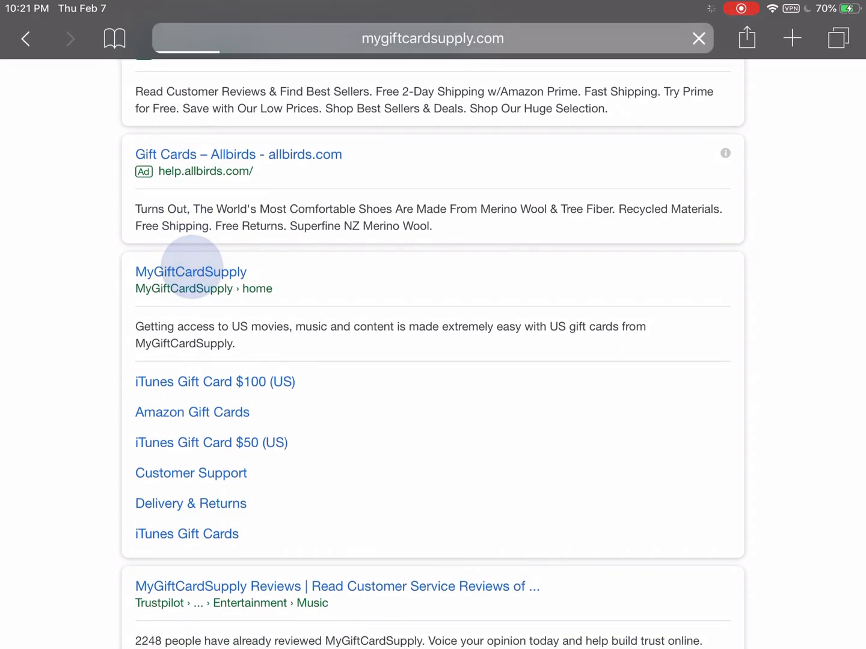
# Step: Check out the $15 US iTunes gift card on mygiftcardsupply.com and proceed to PayPal
pyautogui.click(190, 271)
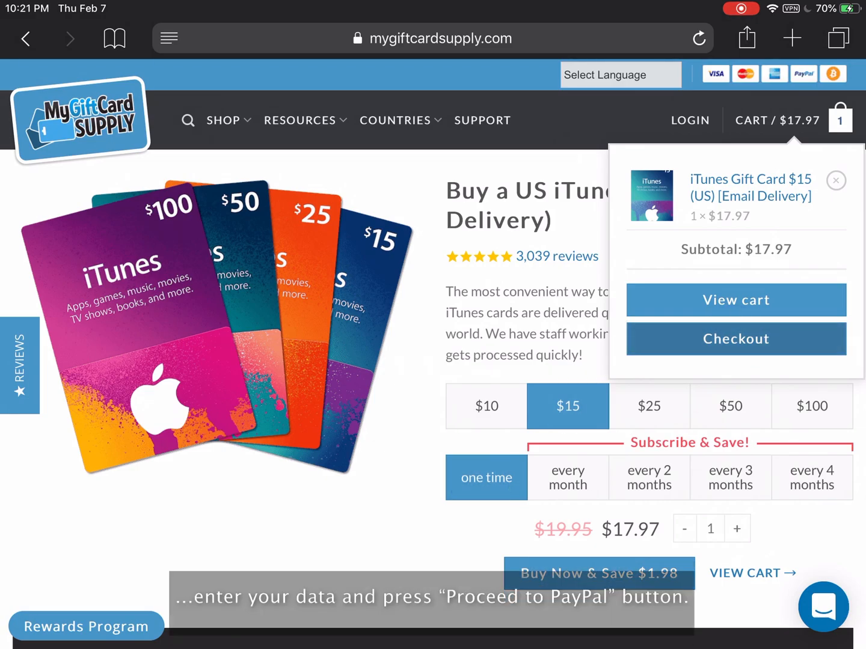
pyautogui.click(734, 339)
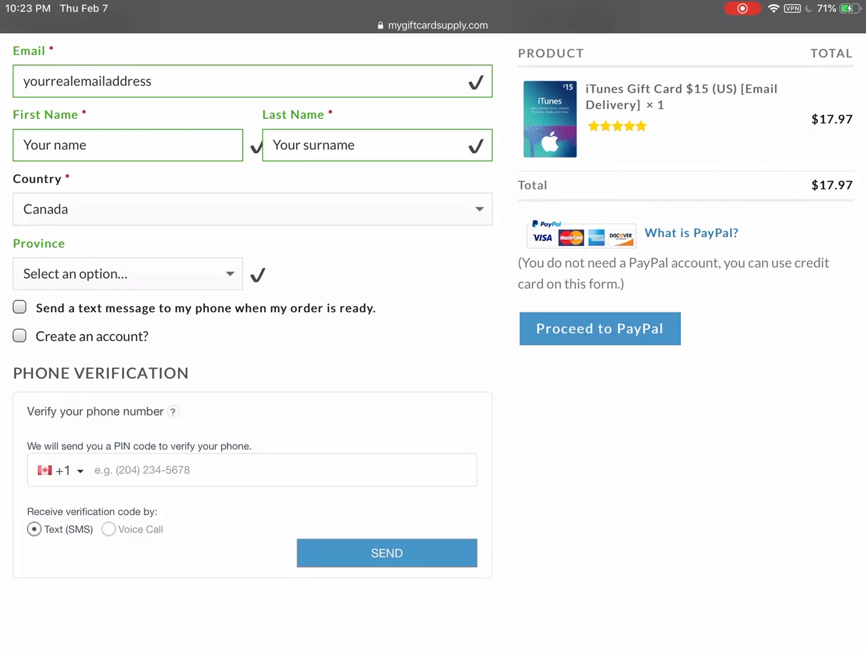
pyautogui.click(598, 329)
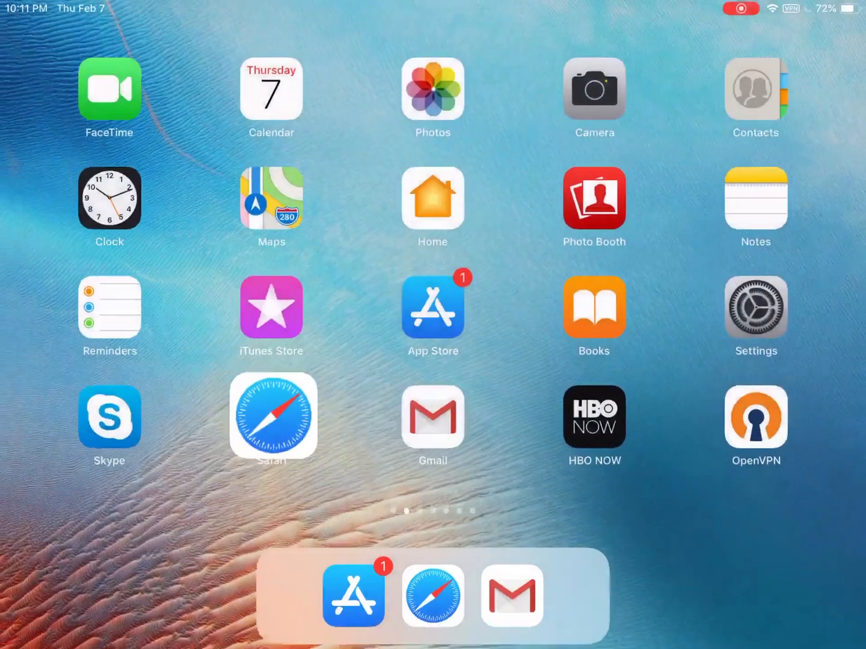
# Step: View the MyGiftCardSupply 'Order is Ready' email and follow its gift card delivery link
pyautogui.click(513, 596)
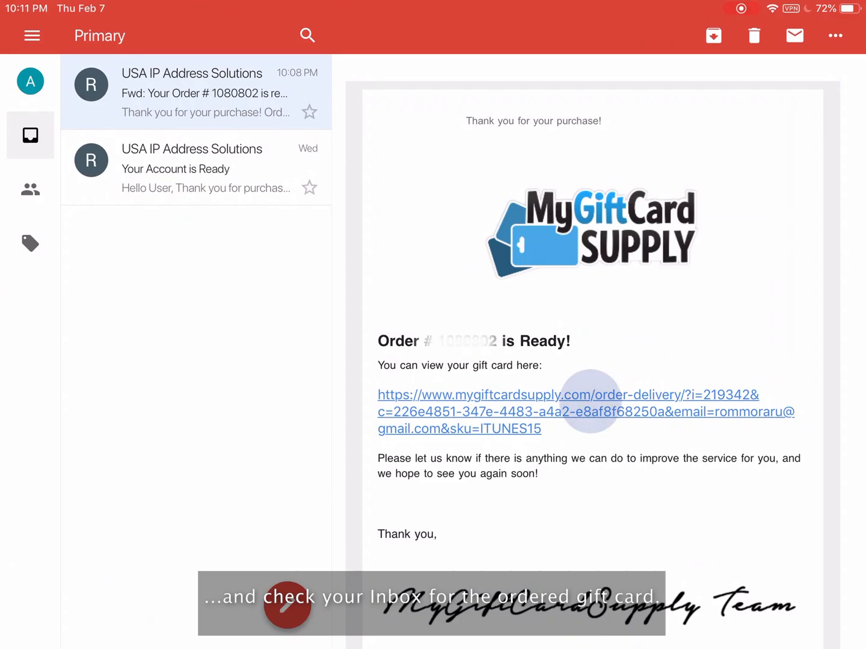
pyautogui.click(567, 412)
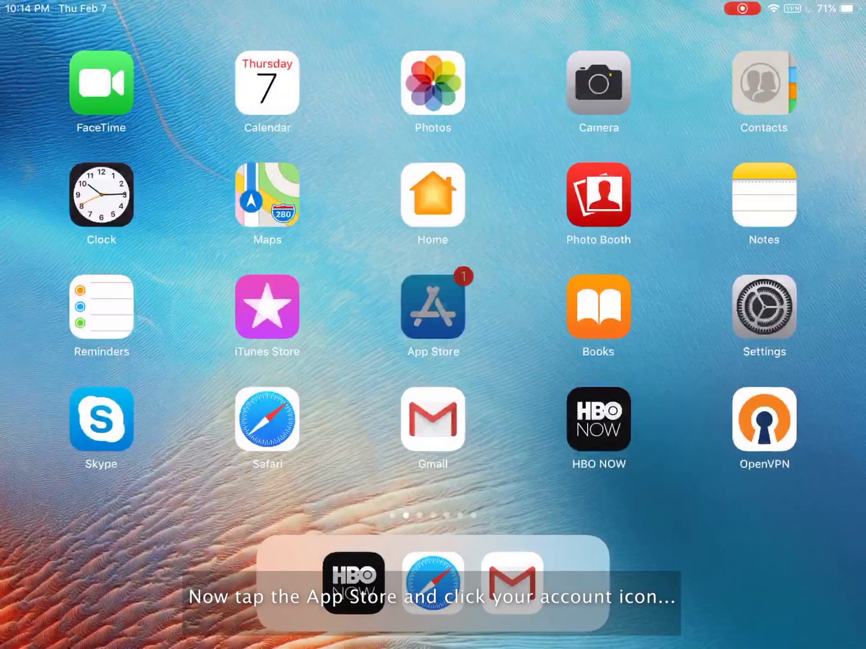
# Step: Reach Redeem Gift Card or Code from the App Store account options
pyautogui.click(433, 307)
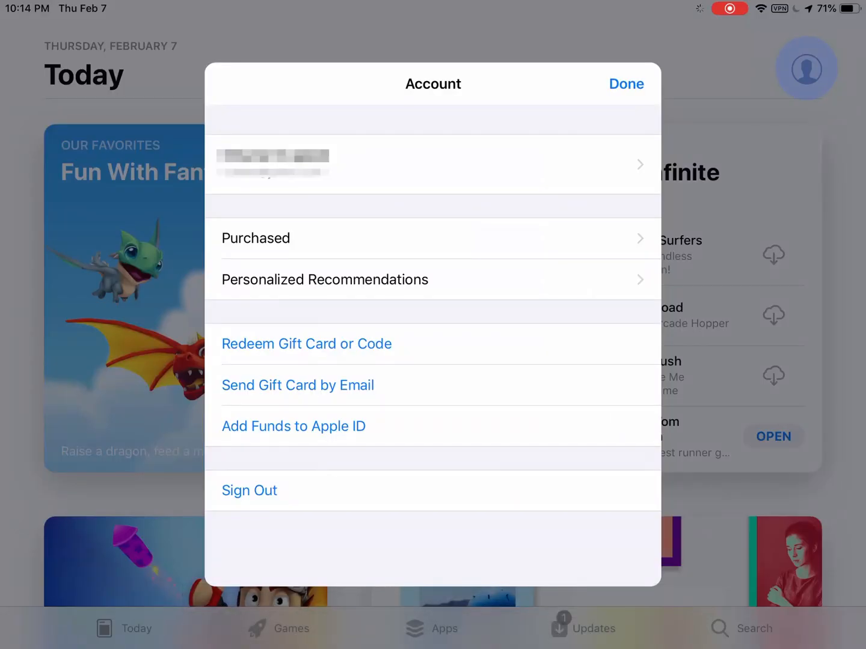
pyautogui.click(306, 344)
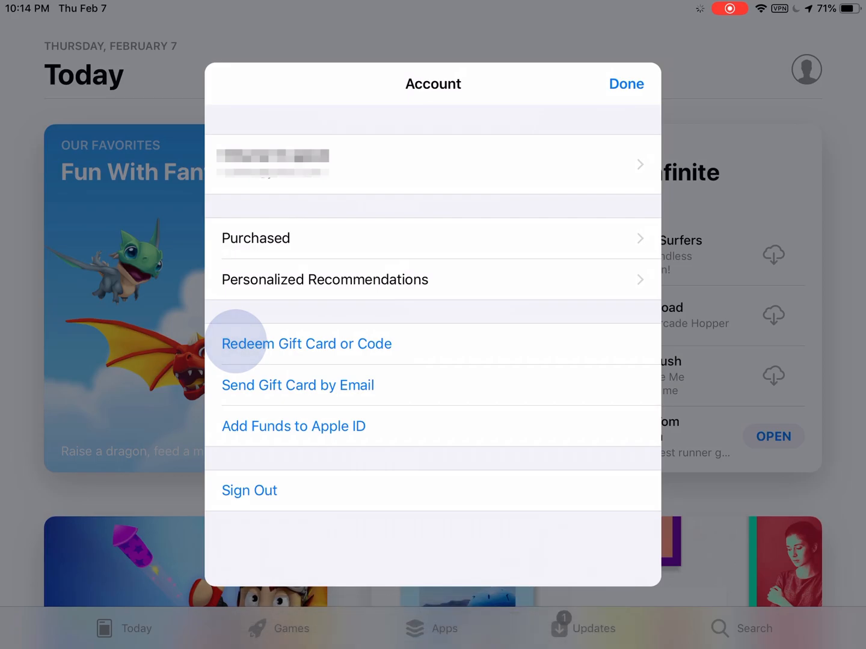
pyautogui.click(305, 344)
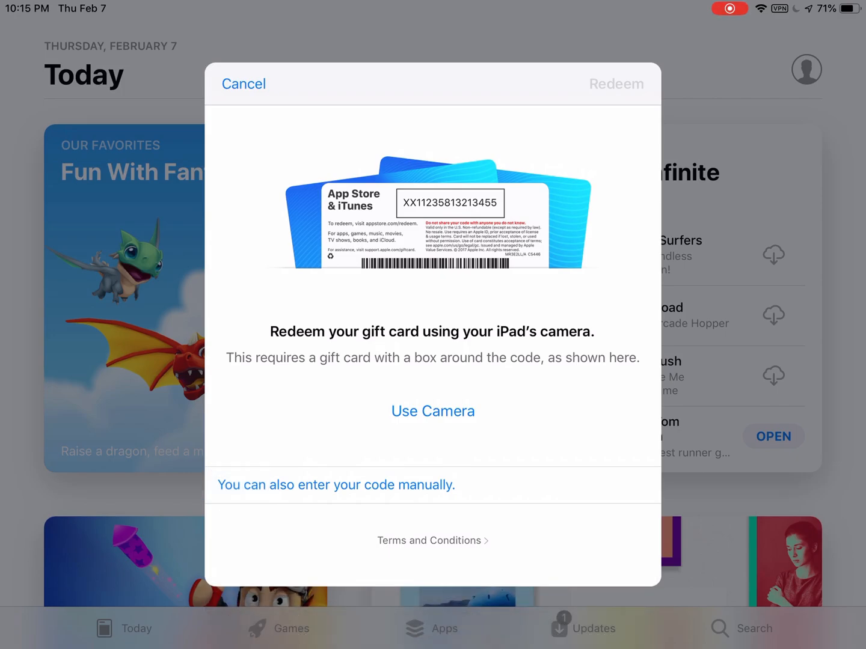
# Step: Enter the gift card code manually and redeem it, crediting $15.00 to the Apple ID
pyautogui.click(335, 484)
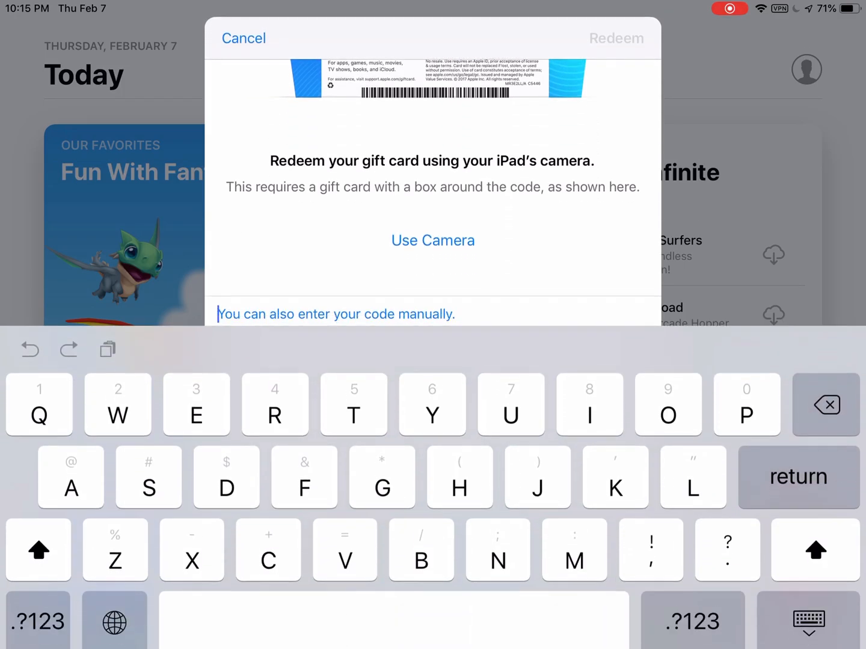
pyautogui.click(336, 313)
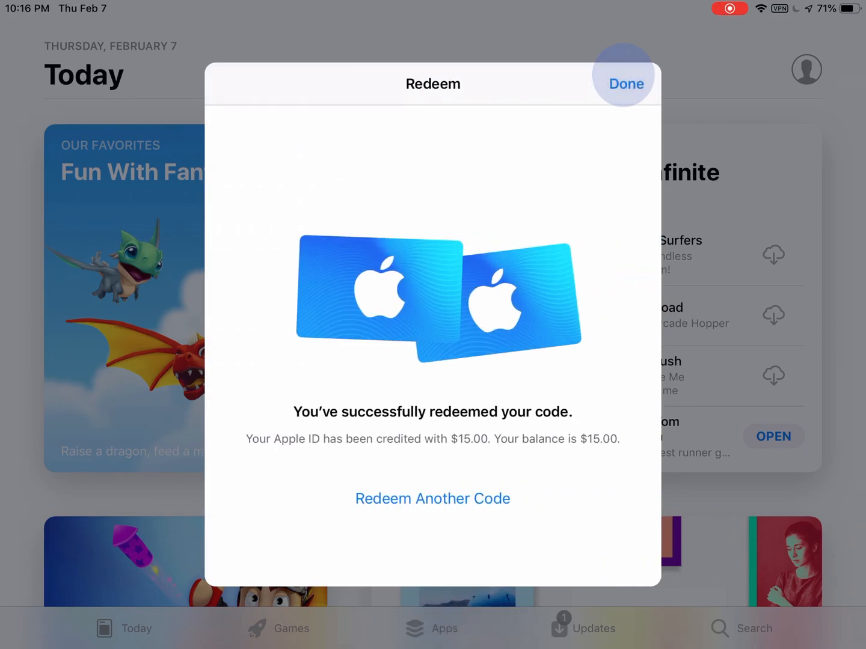
pyautogui.click(625, 84)
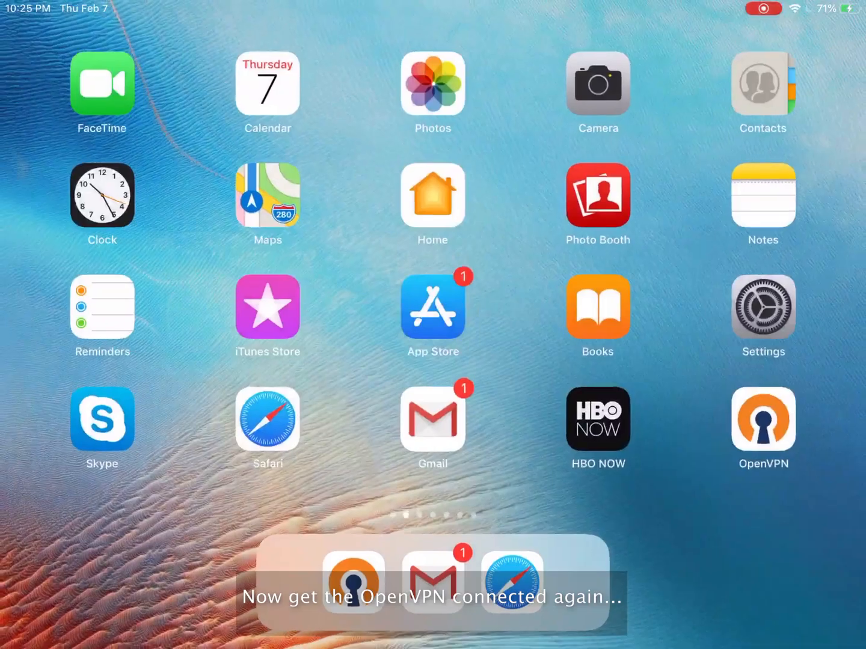
# Step: Reconnect the US VPN profile in OpenVPN Connect with its password confirmed
pyautogui.click(762, 418)
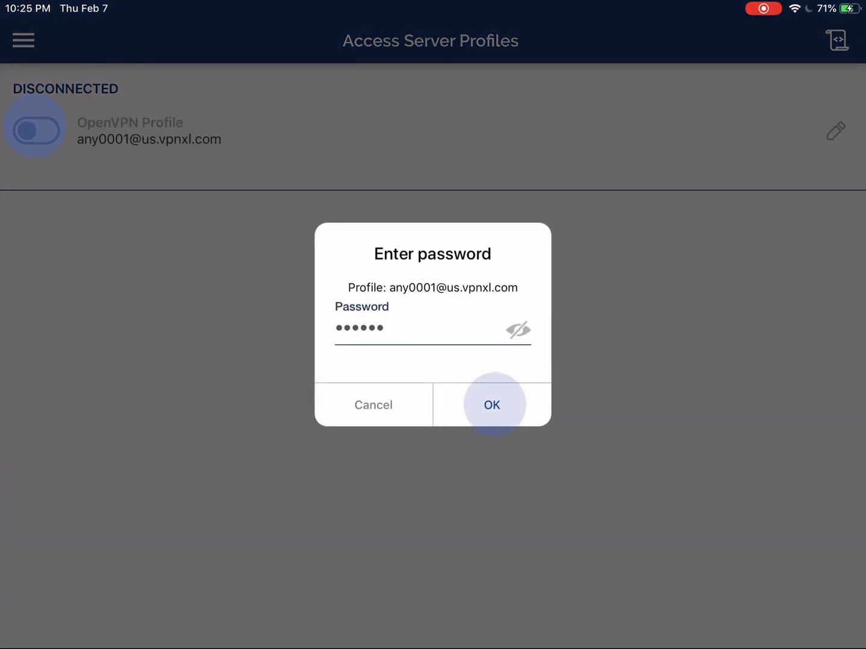
pyautogui.click(490, 404)
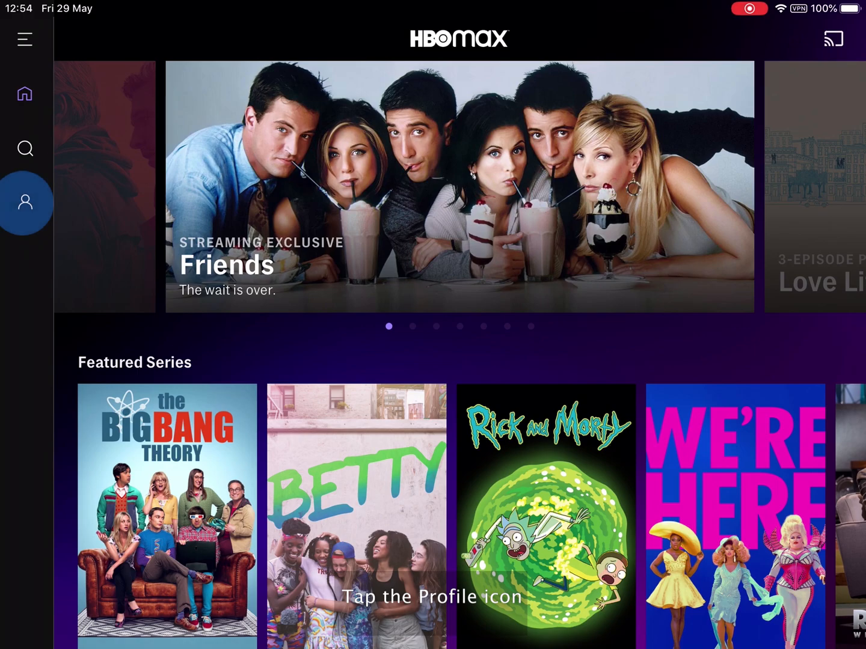
# Step: Start an HBO Max subscription from the Profile area and fill in the account form
pyautogui.click(24, 201)
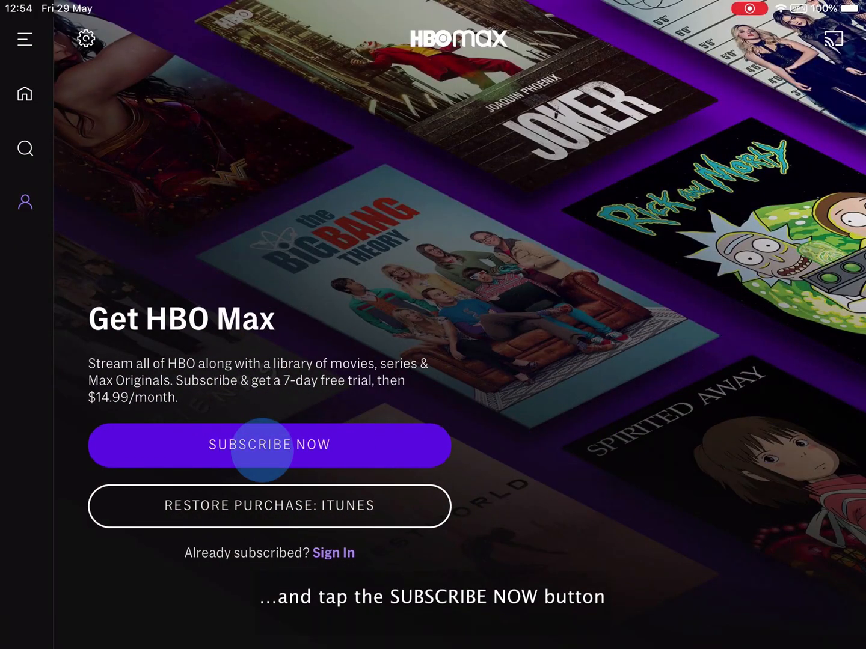
pyautogui.click(269, 445)
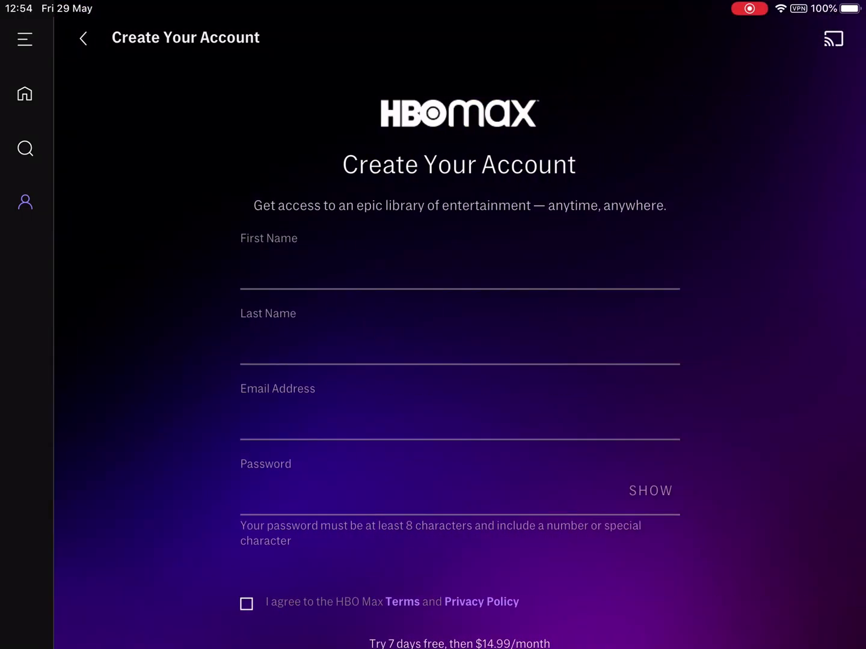
pyautogui.click(459, 267)
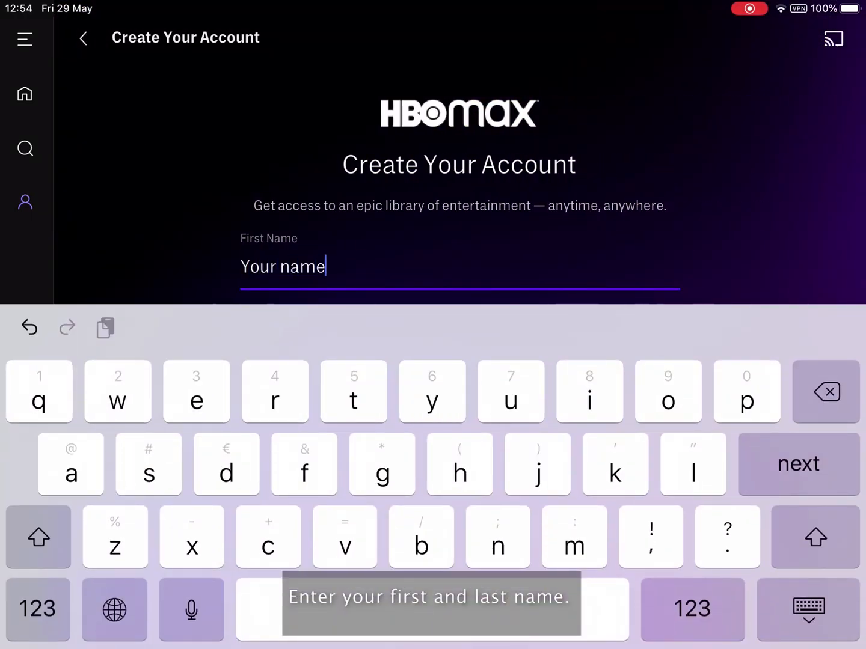
pyautogui.click(798, 464)
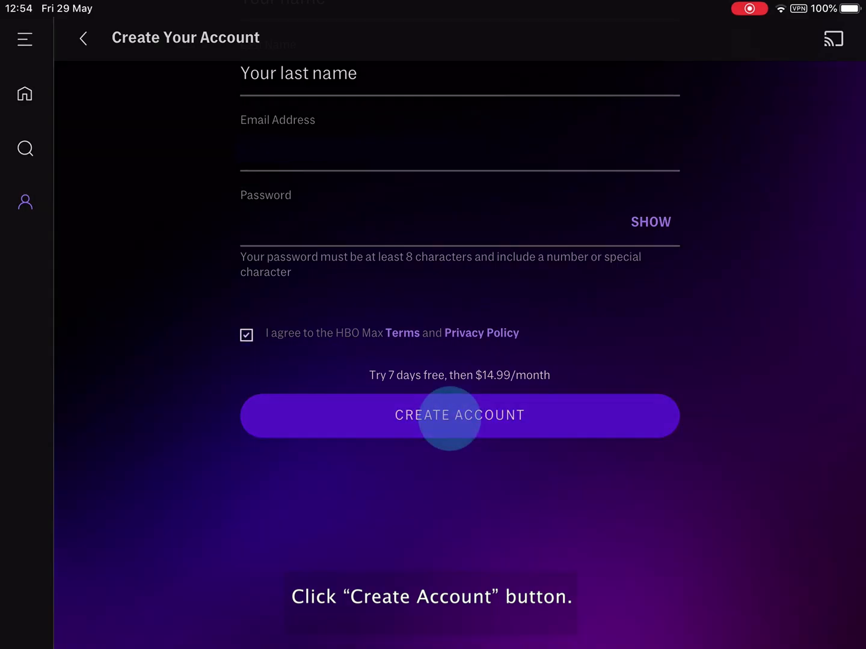
# Step: Create the HBO Max account and confirm the one-week free trial subscription
pyautogui.click(459, 416)
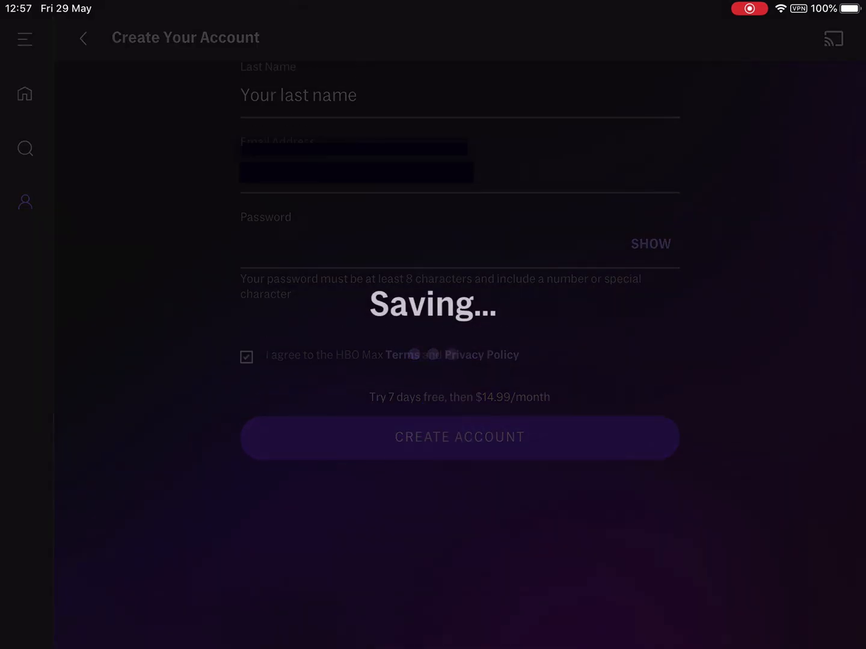
pyautogui.click(459, 437)
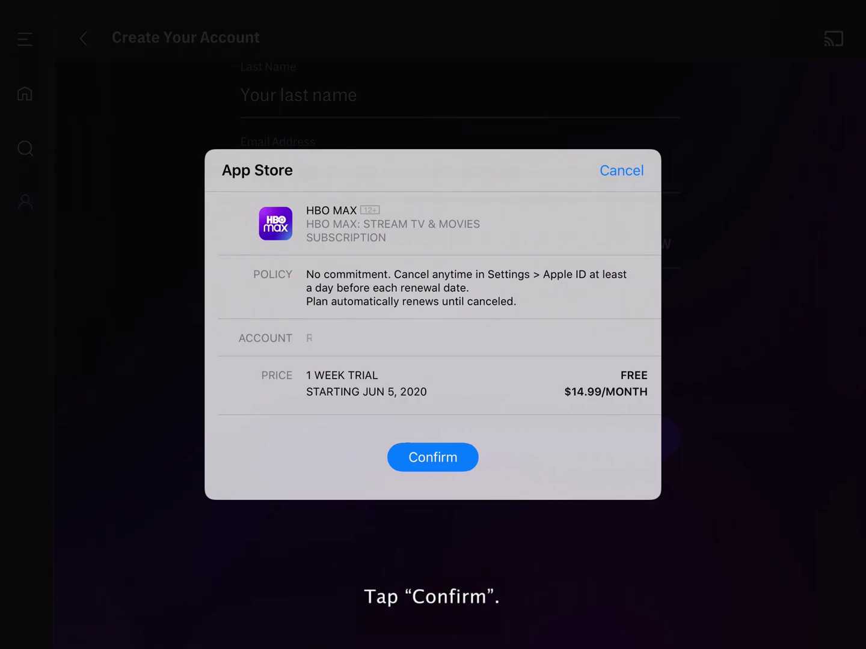
pyautogui.click(433, 457)
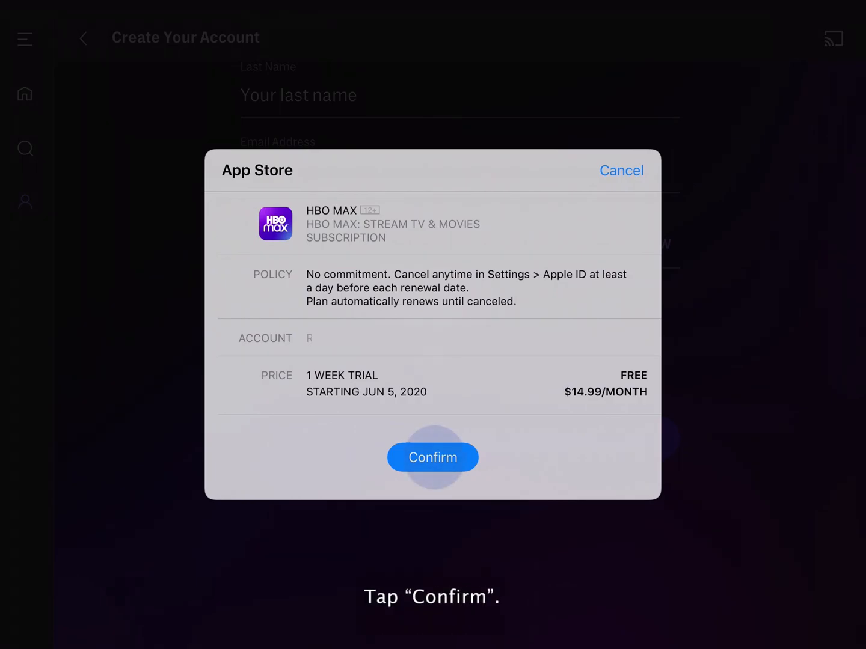
pyautogui.click(432, 457)
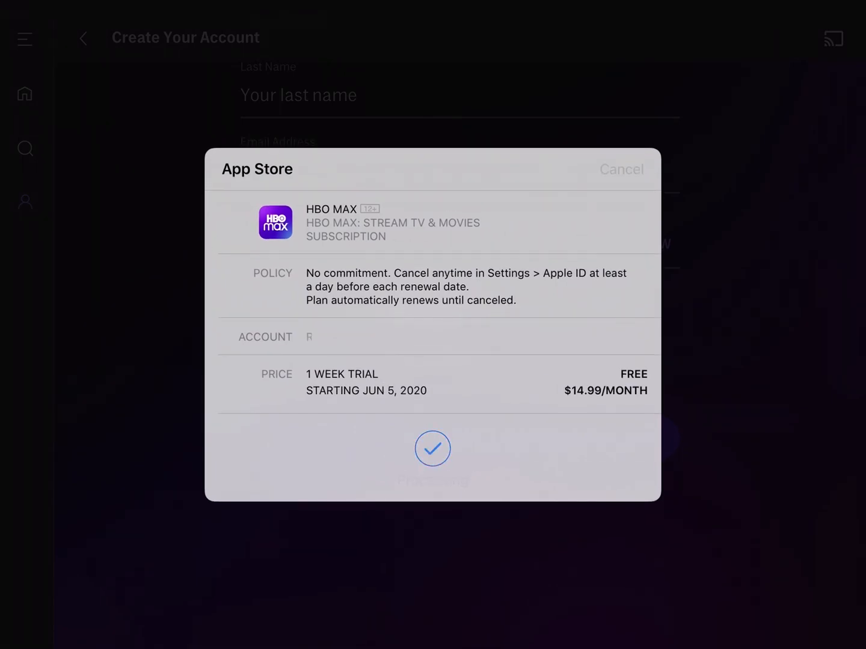
pyautogui.click(431, 449)
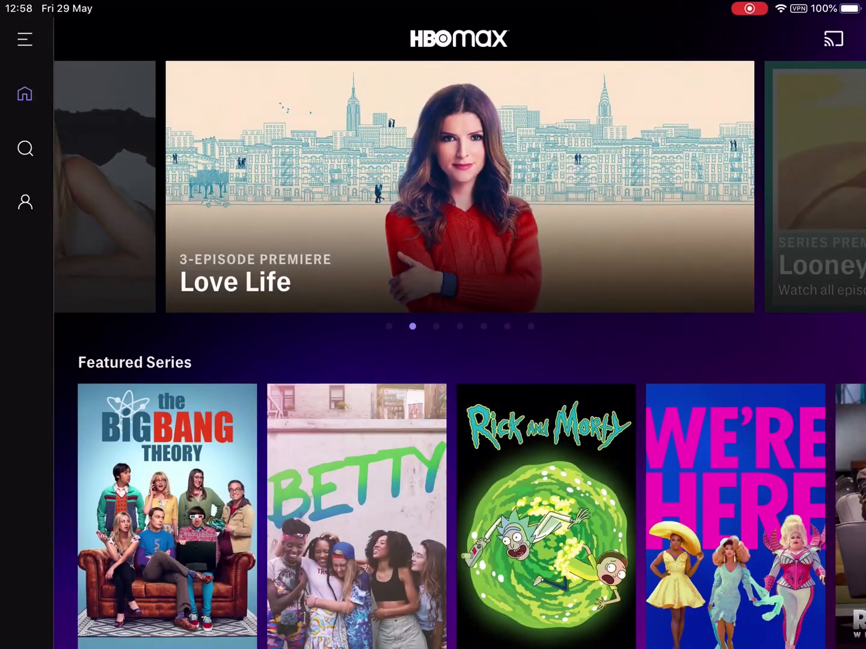